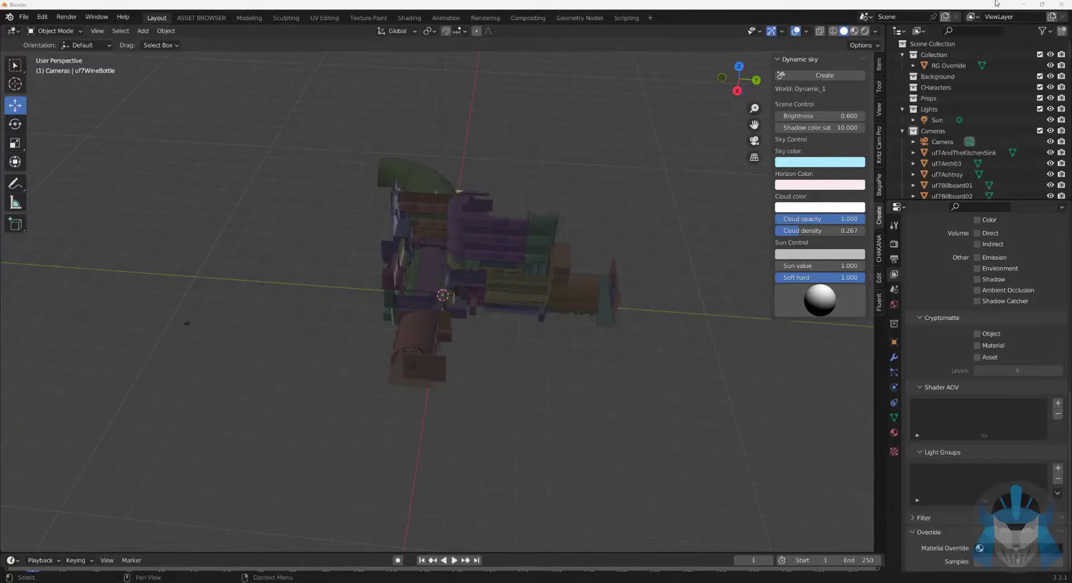
mouse_move(691, 403)
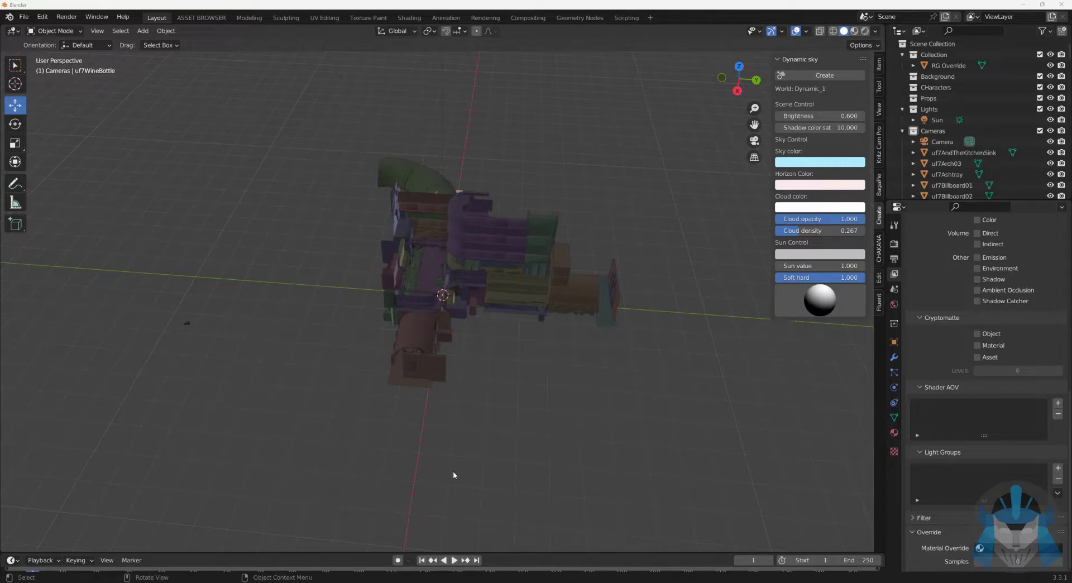
mouse_move(503, 559)
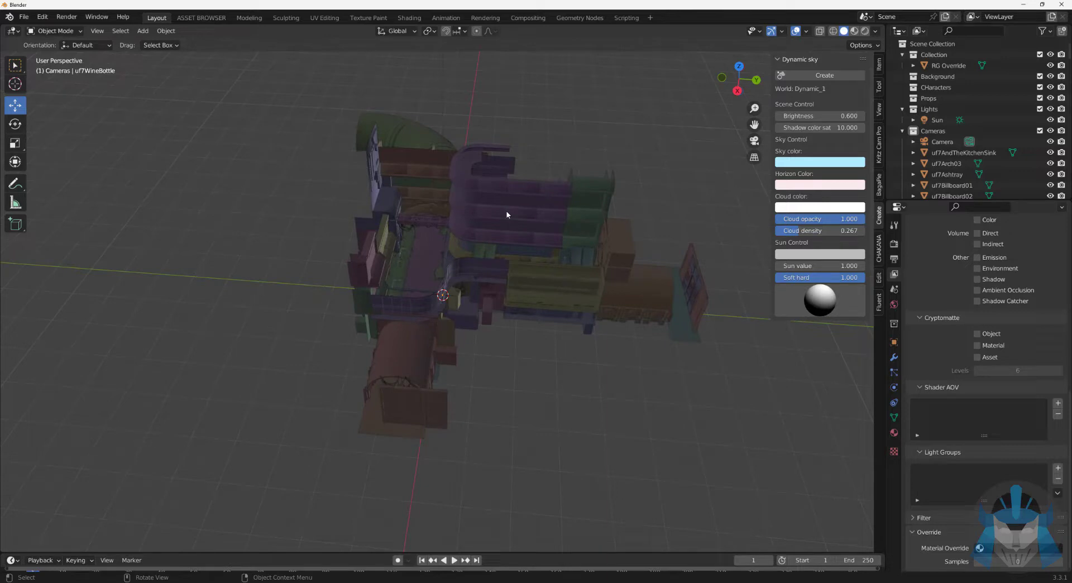
mouse_move(727, 93)
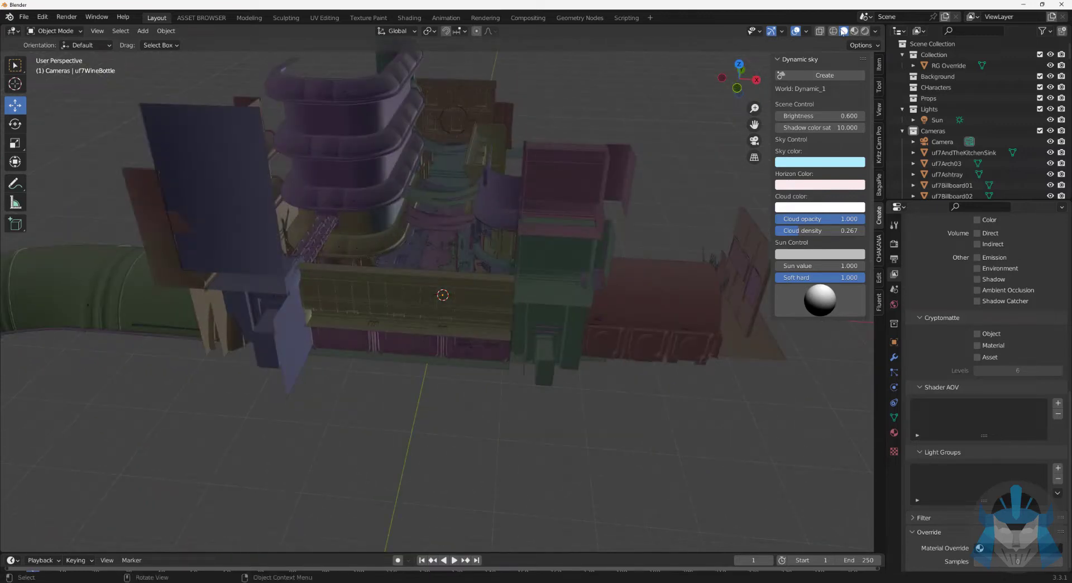
mouse_move(844, 31)
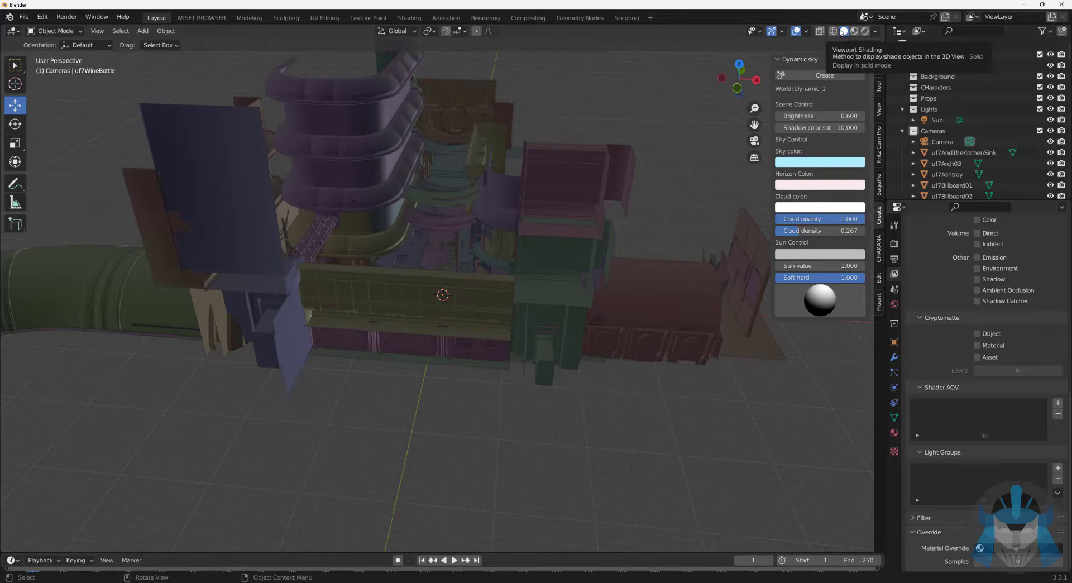
Step: Switch the viewport to Material Preview, then to Rendered shading to see the building lit
click(875, 32)
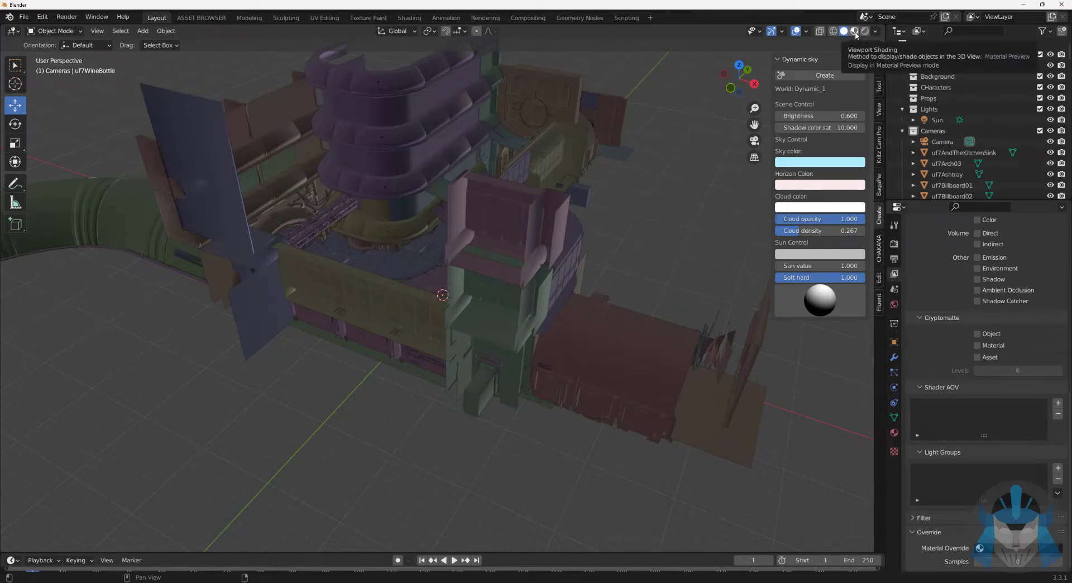
click(863, 32)
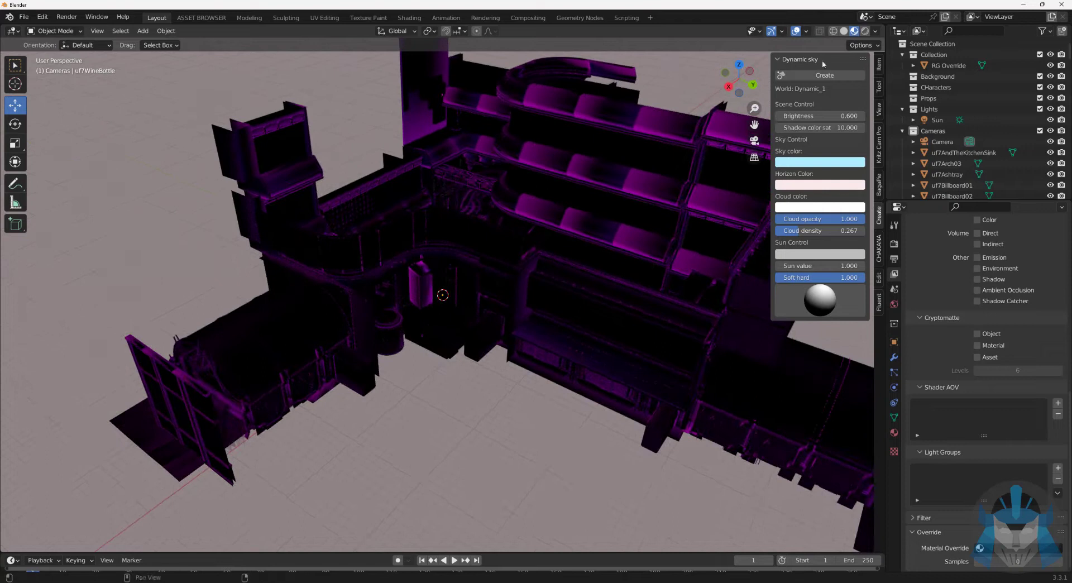
mouse_move(863, 31)
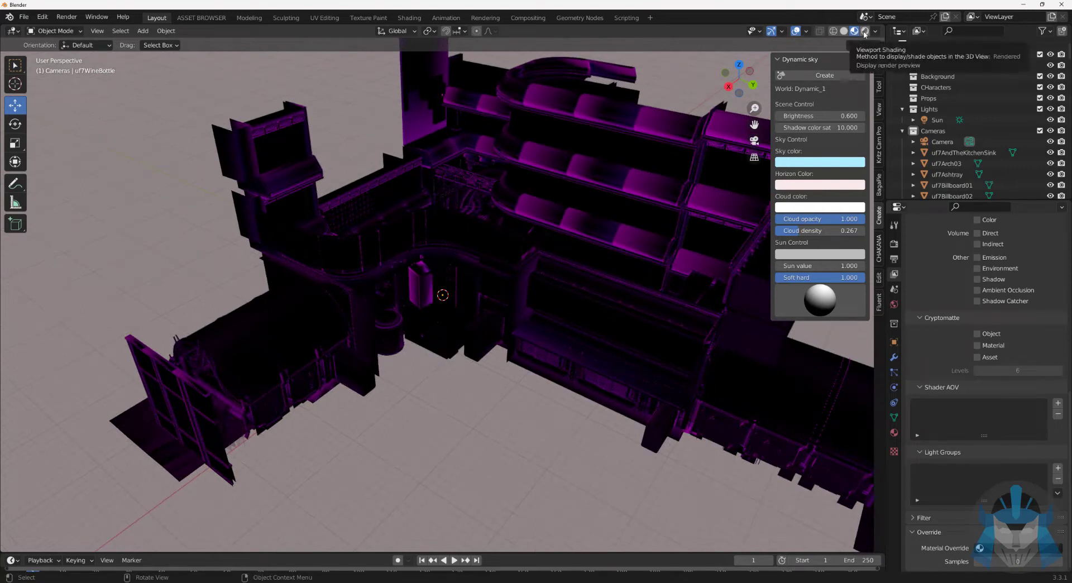
click(852, 31)
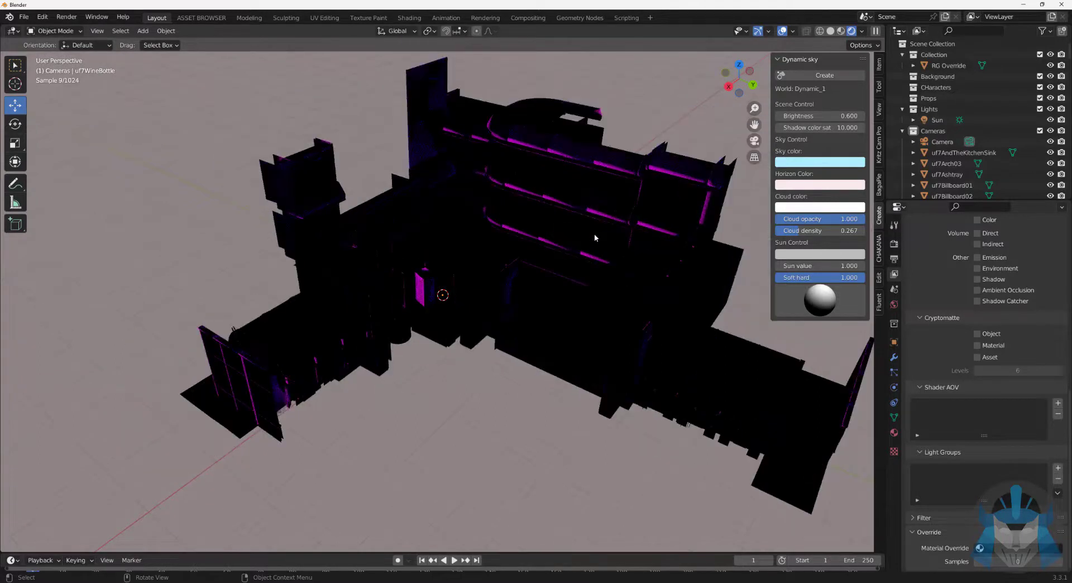
mouse_move(738, 86)
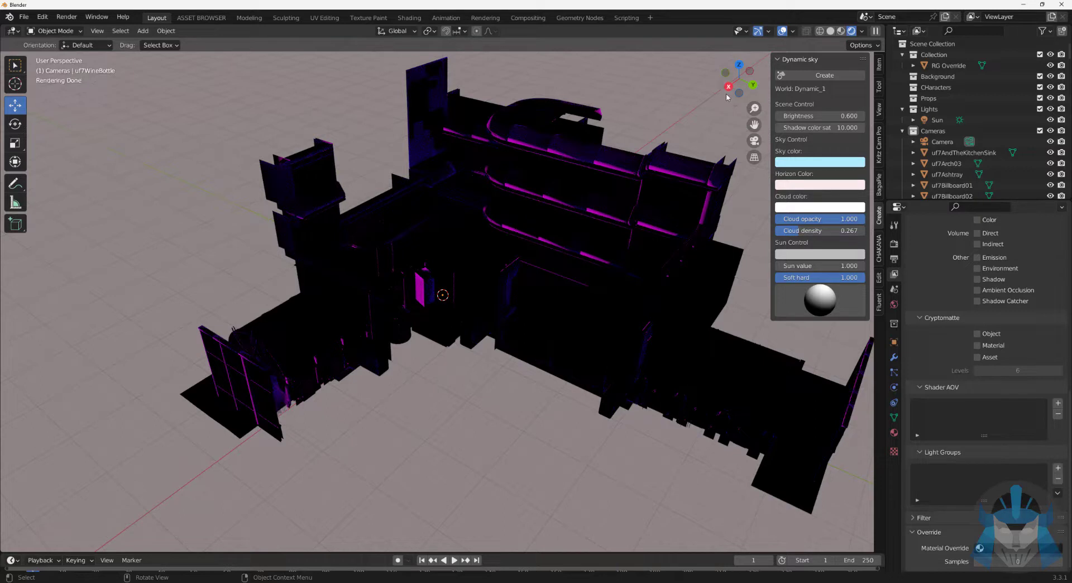
Step: Add a Subdivision Surface modifier in Simple mode to wall piece uf7Wall018
click(306, 196)
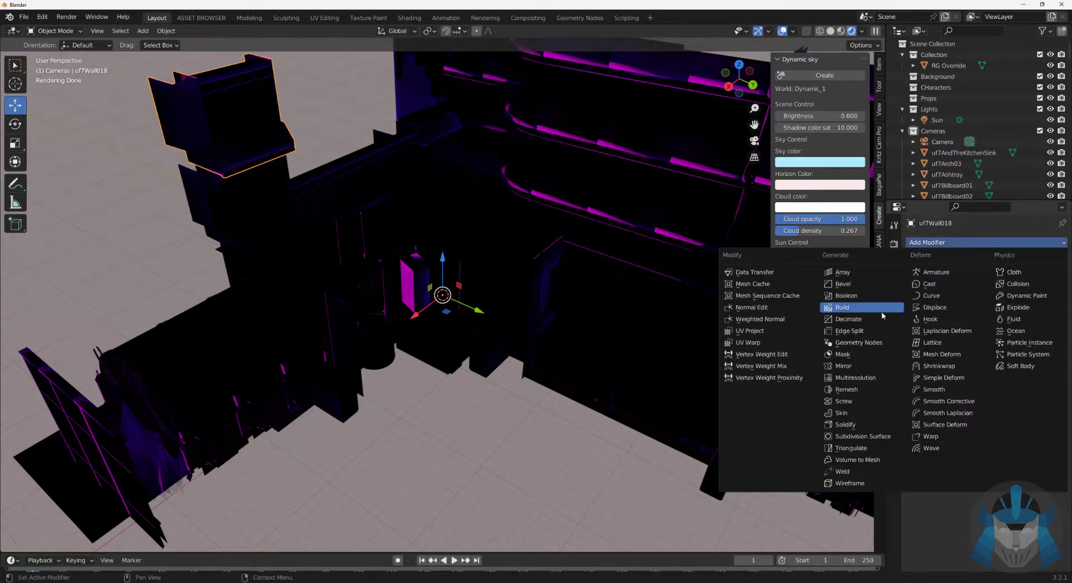
mouse_move(881, 435)
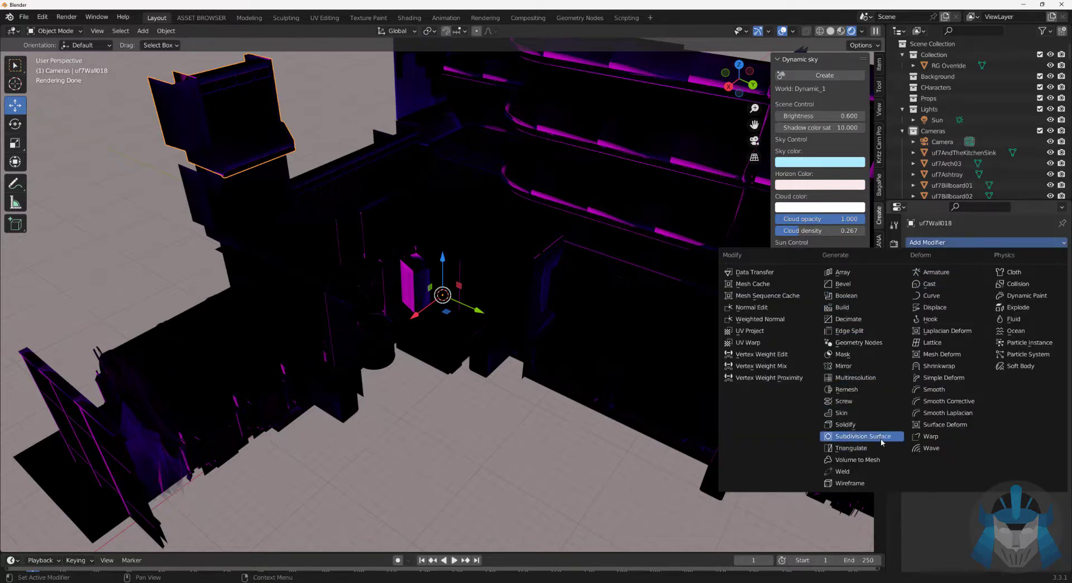
click(863, 436)
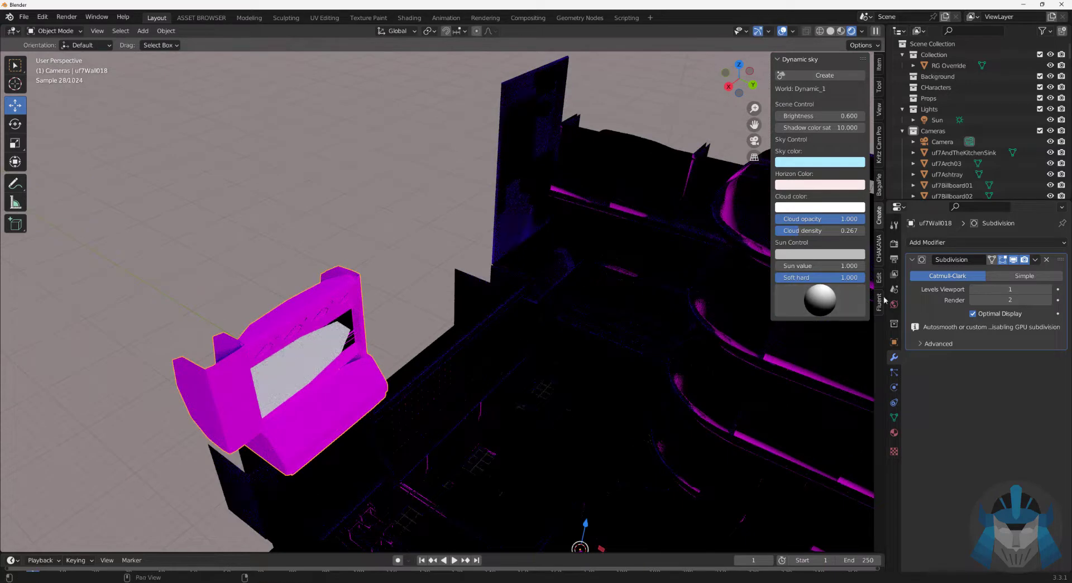
click(1024, 275)
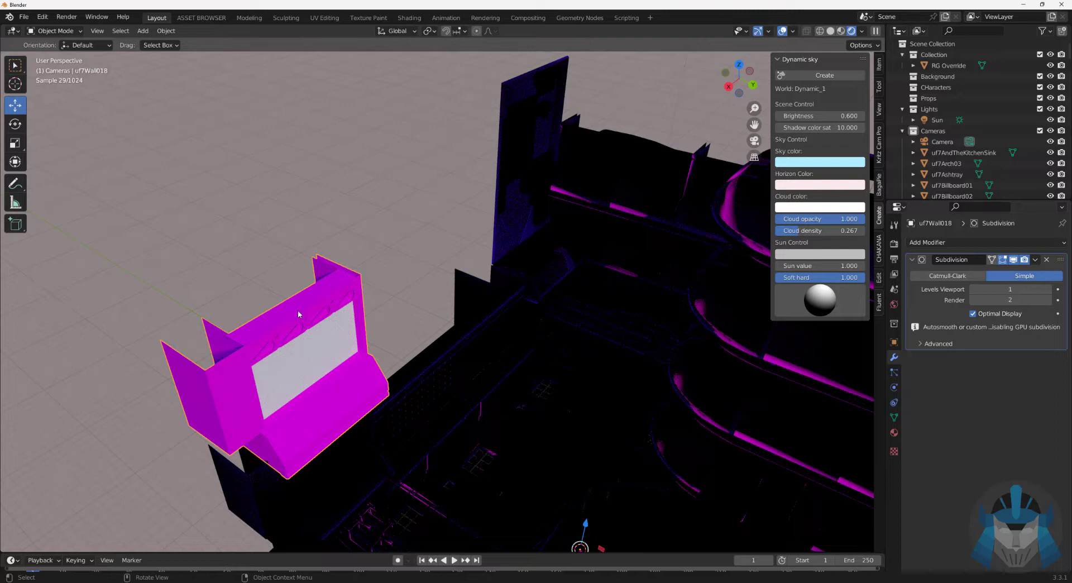
mouse_move(728, 87)
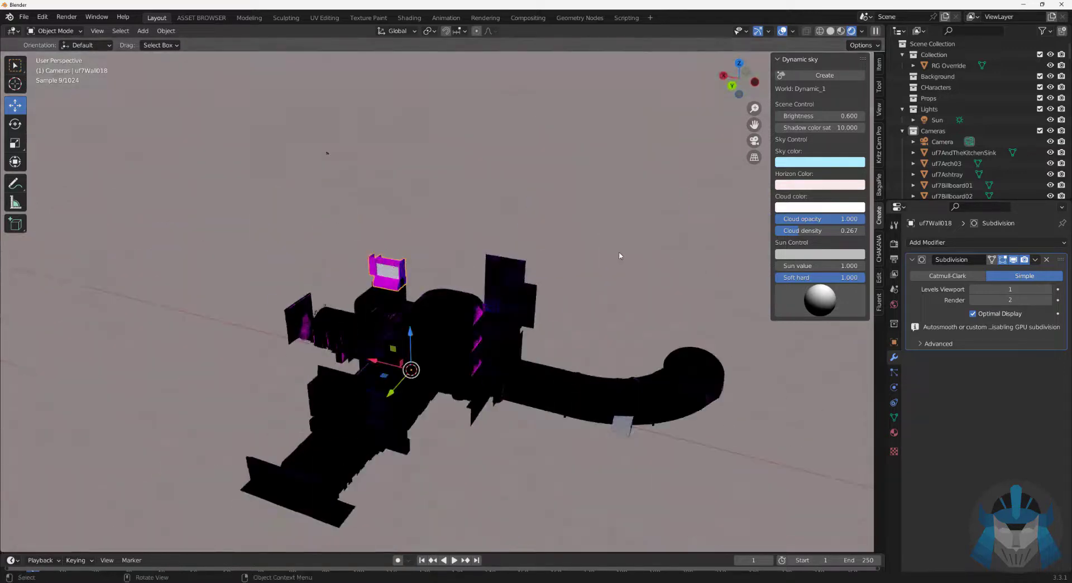
Step: Set the view layer's Material Override to RG Override so the wall renders gray
click(949, 65)
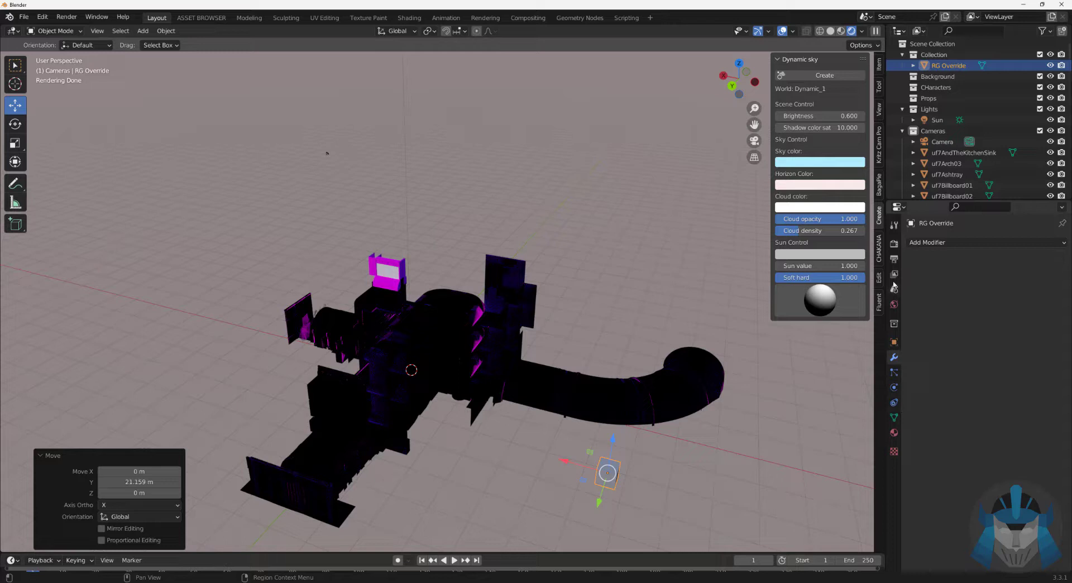
click(893, 273)
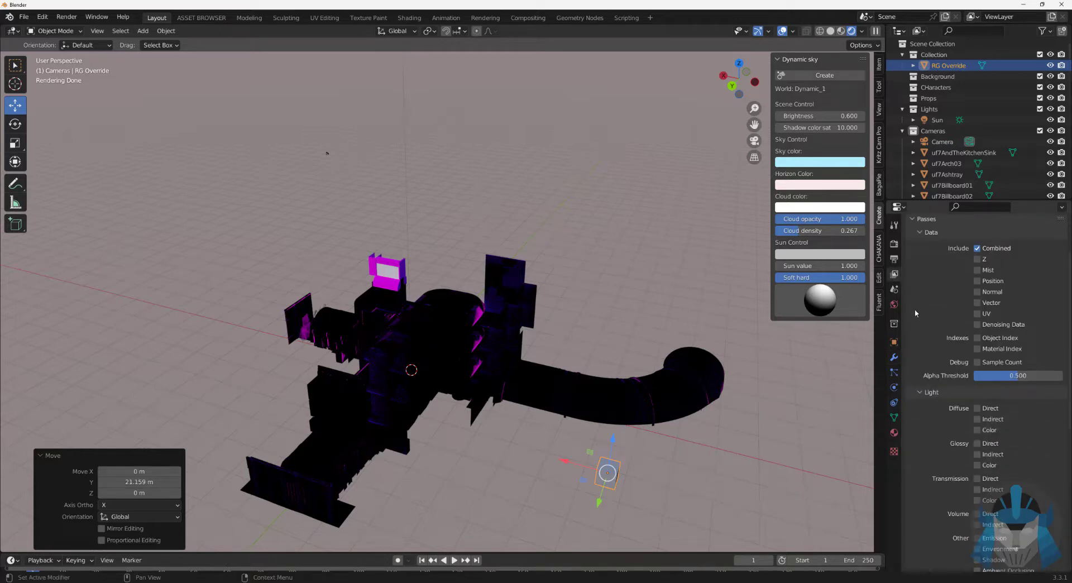
scroll(down, 3)
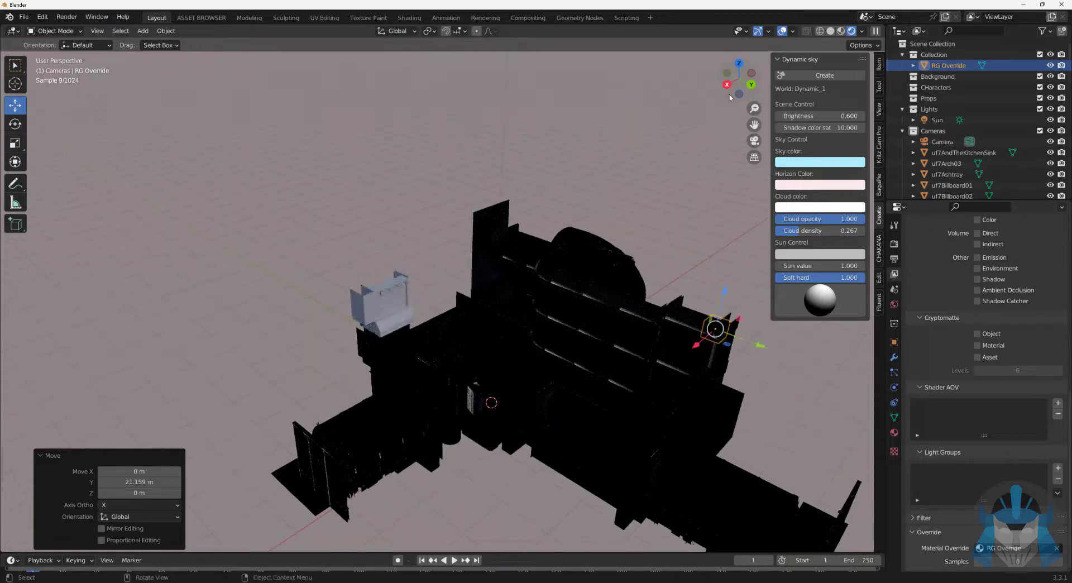
Step: Select the curved uf7Building06 piece and start adding a modifier to it
click(383, 304)
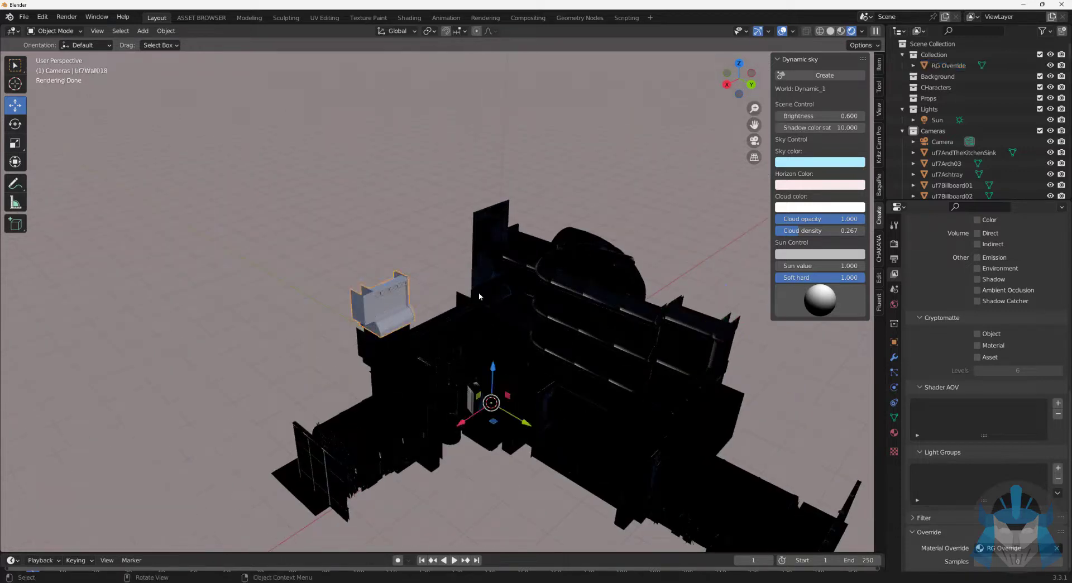
click(894, 357)
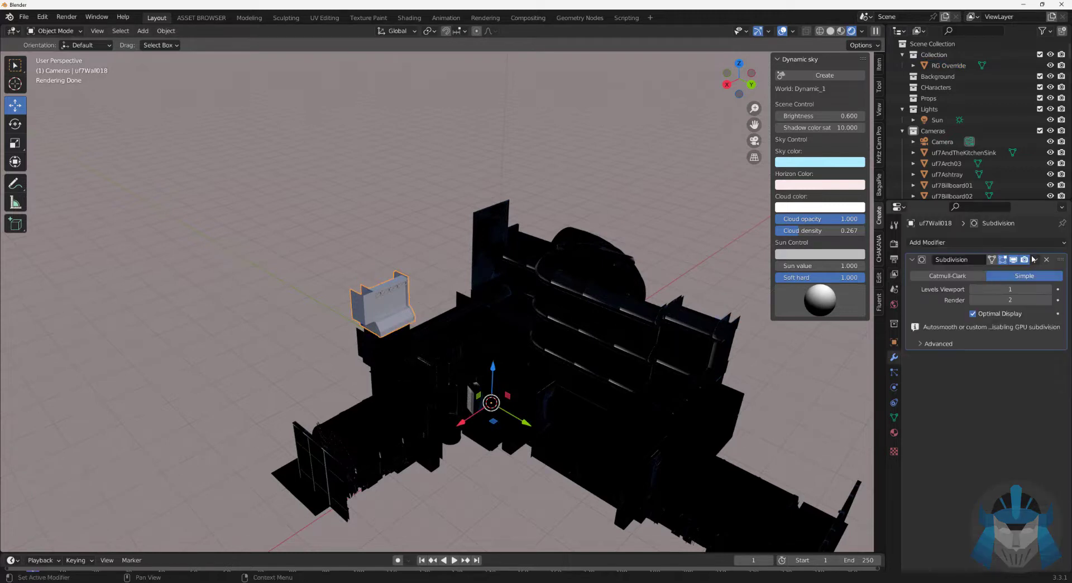
click(1045, 260)
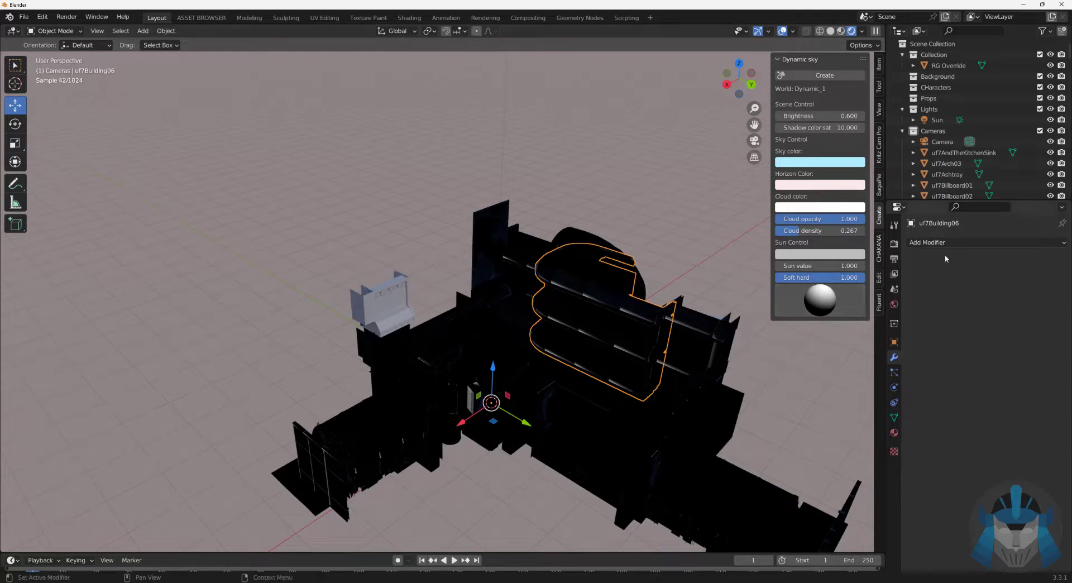
click(957, 242)
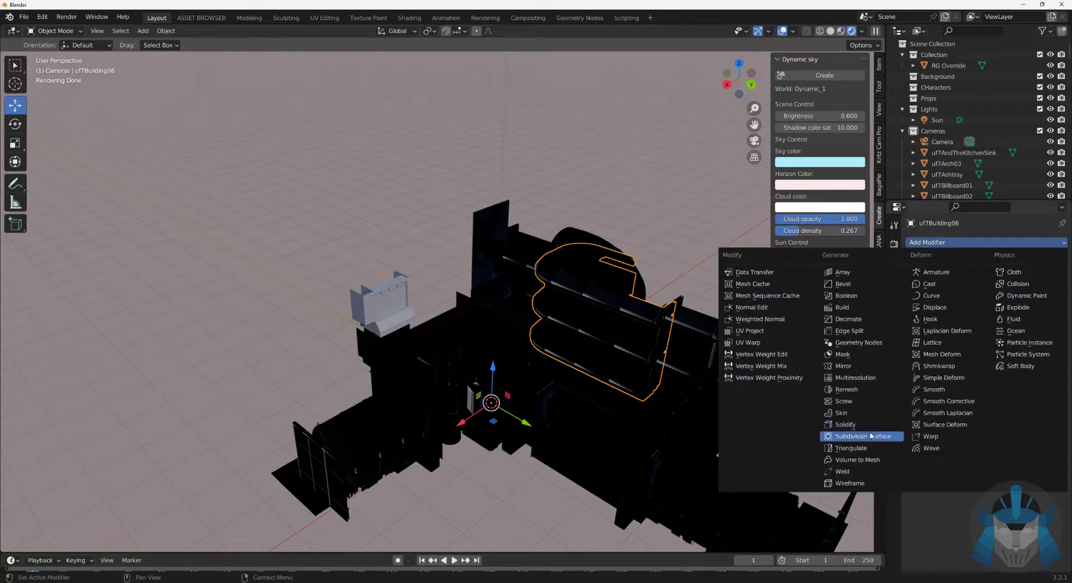
Step: Add a Simple Subdivision Surface to uf7Building06 and apply it
click(851, 435)
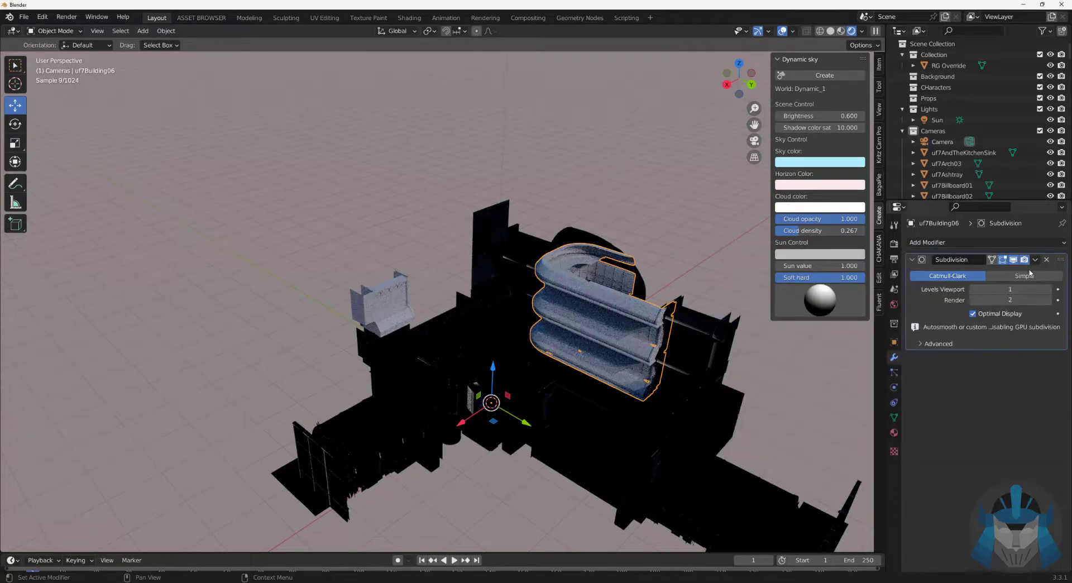
click(1024, 276)
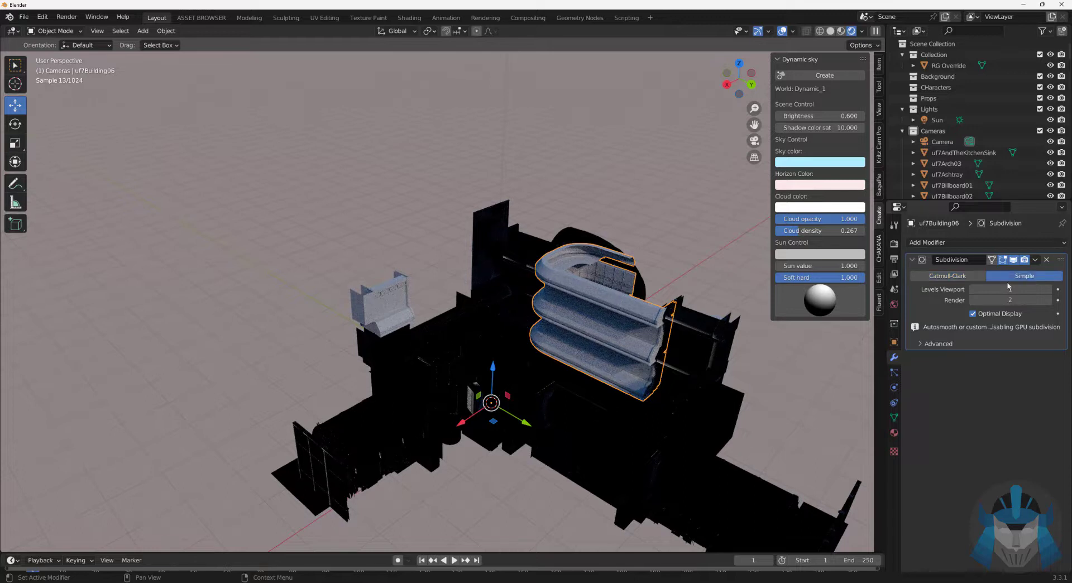
click(1011, 288)
text(1)
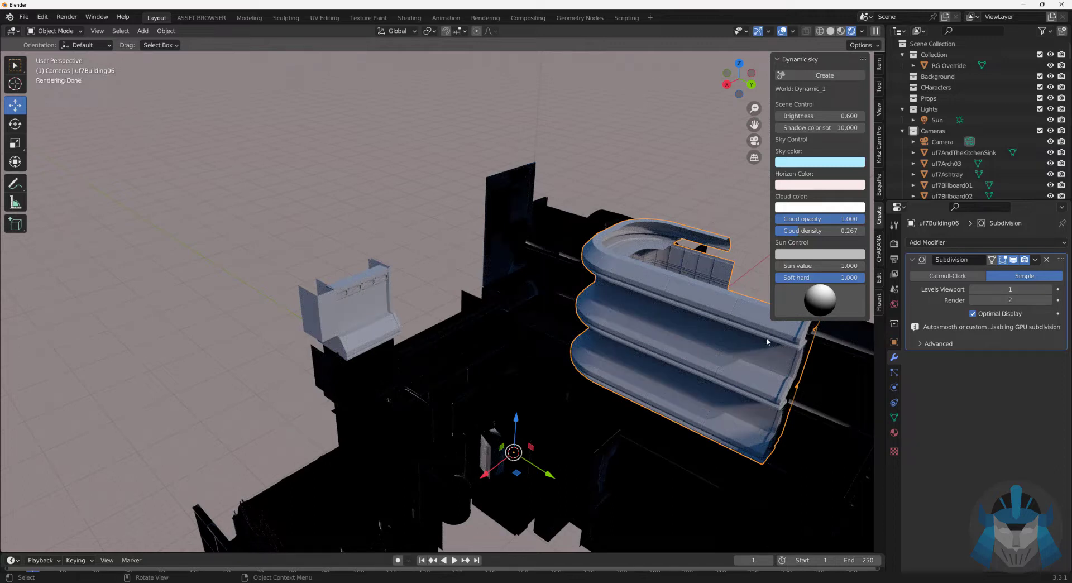
mouse_move(1018, 389)
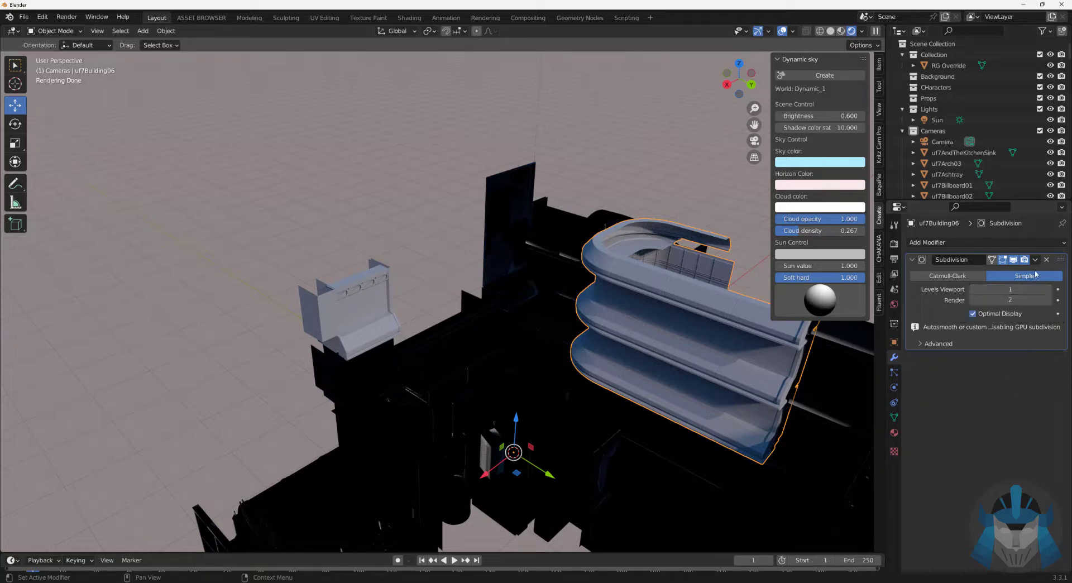
click(1034, 260)
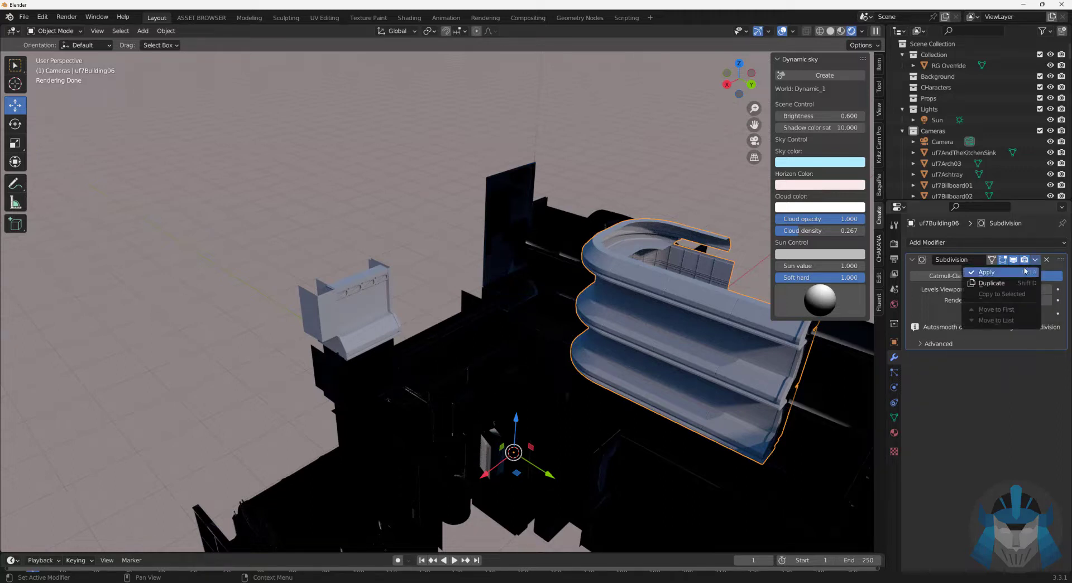
click(986, 273)
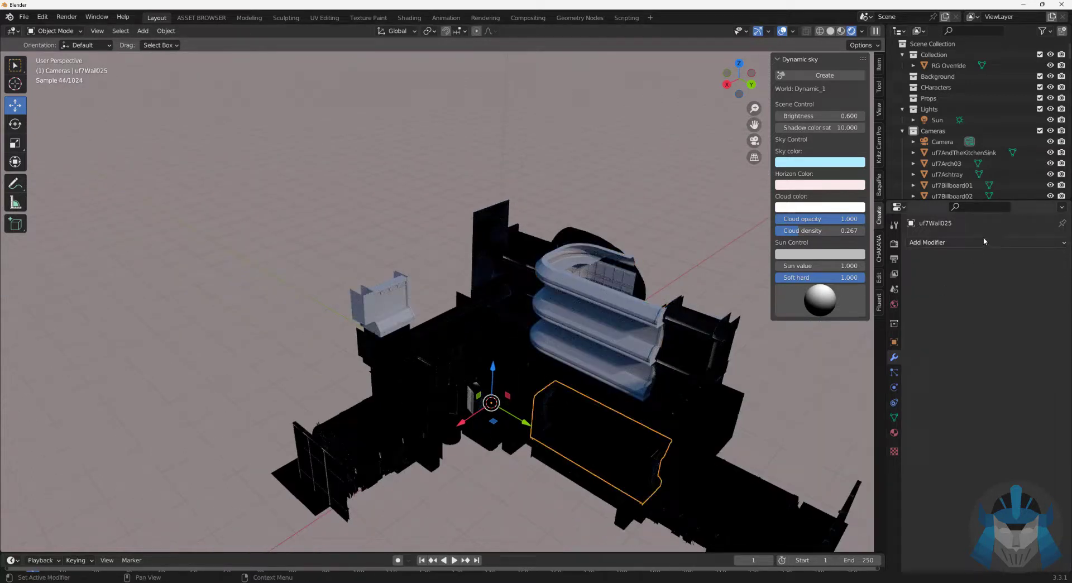
Step: Add a Simple Subdivision Surface to uf7Wall025 and apply it
click(928, 242)
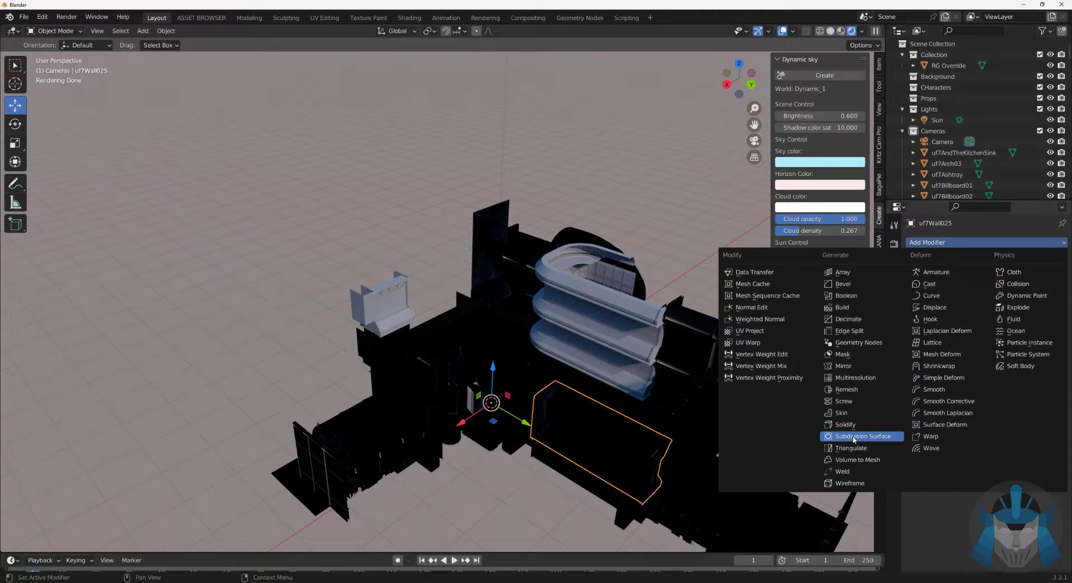
click(859, 435)
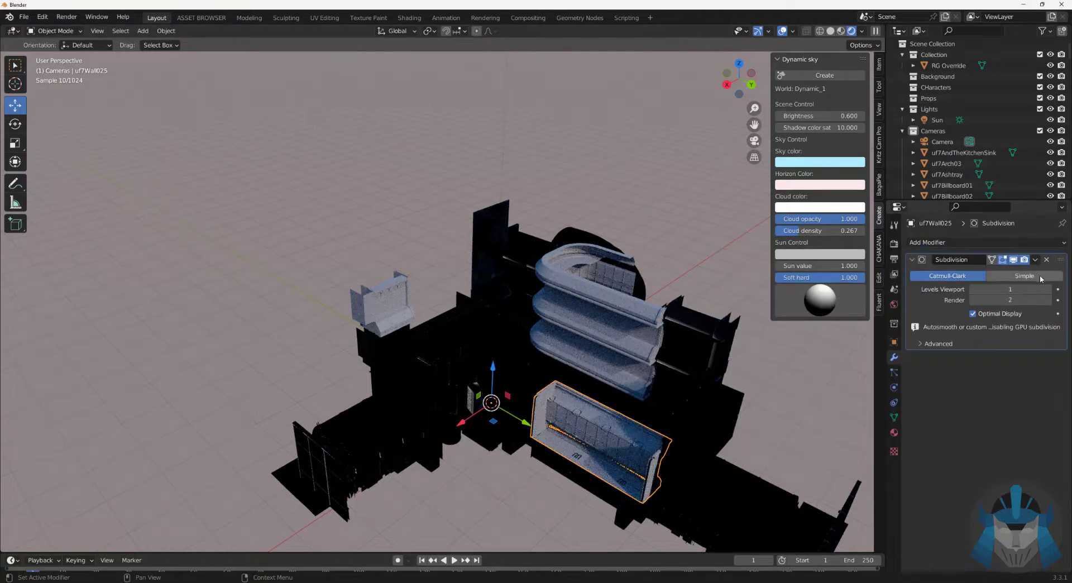
click(1024, 276)
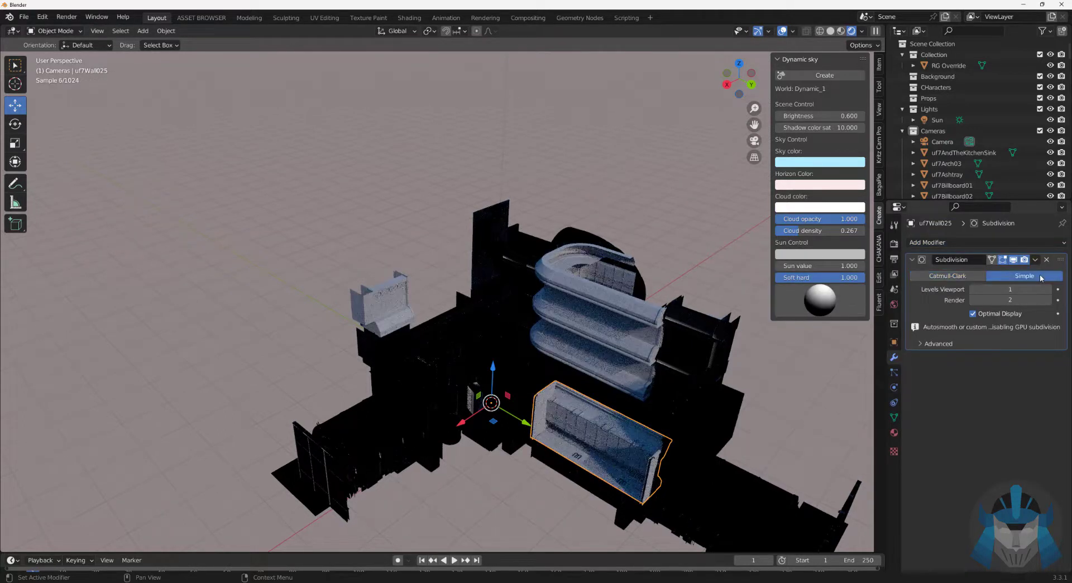
click(1034, 259)
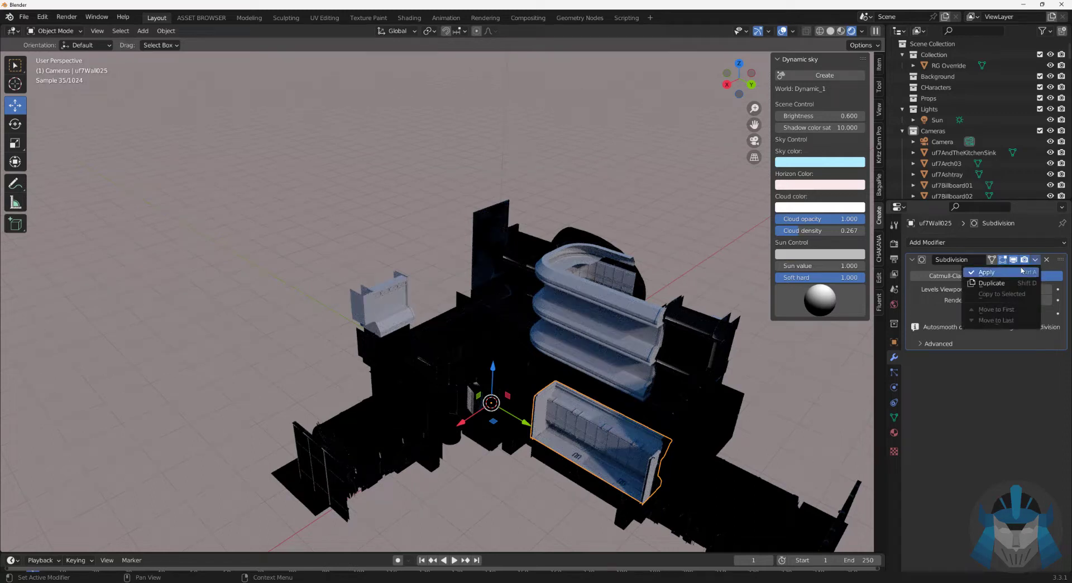
click(986, 272)
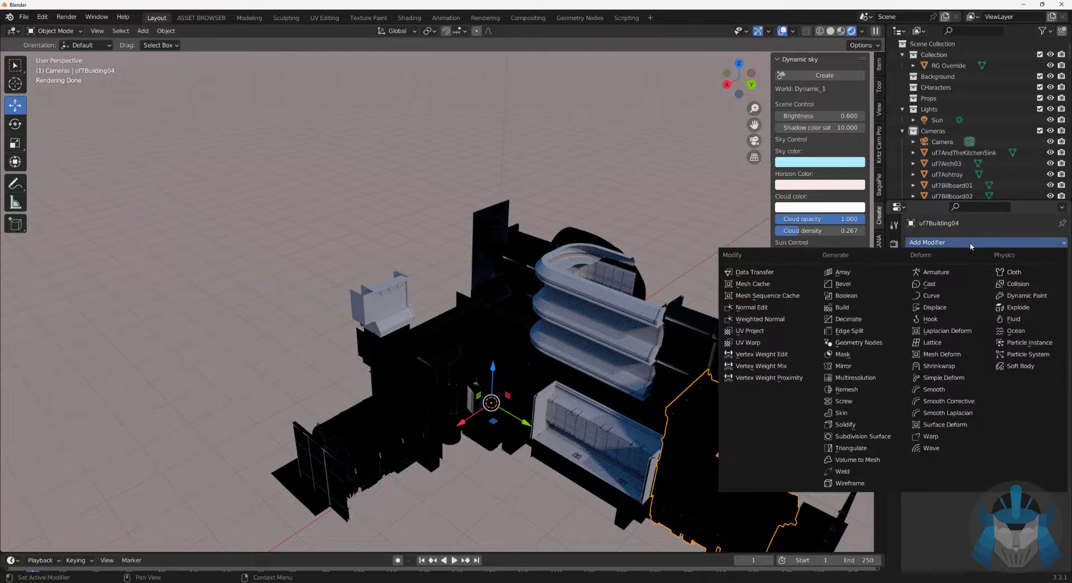
mouse_move(861, 435)
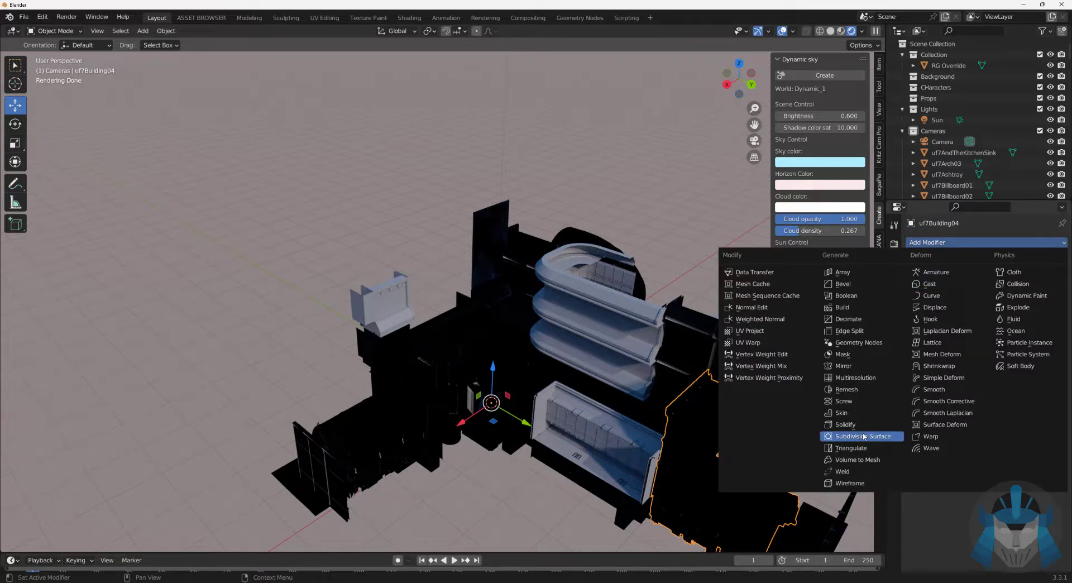
Step: Add a Simple Subdivision Surface to uf7Building04
click(851, 436)
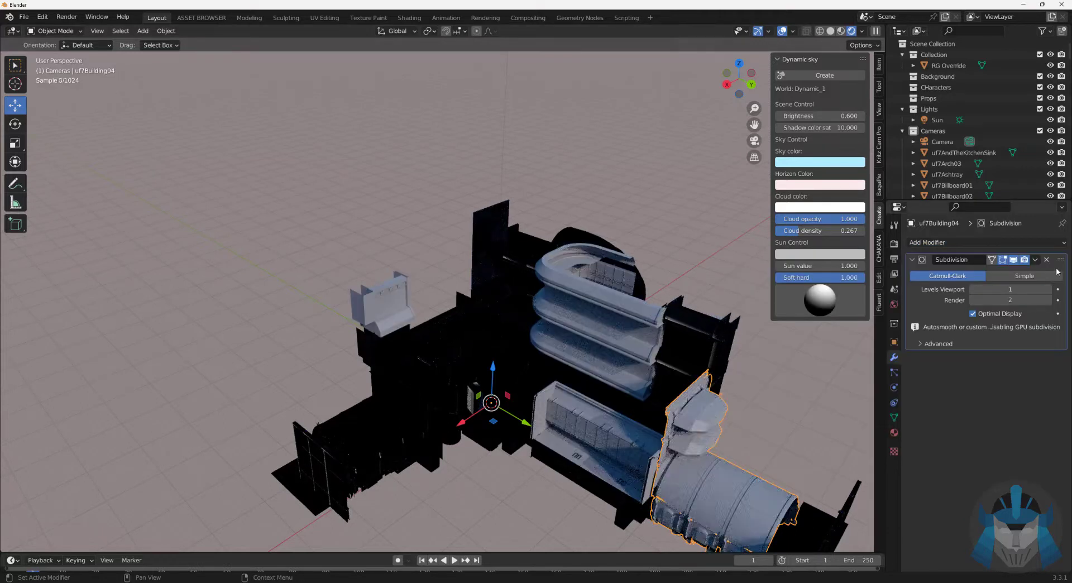
click(1024, 276)
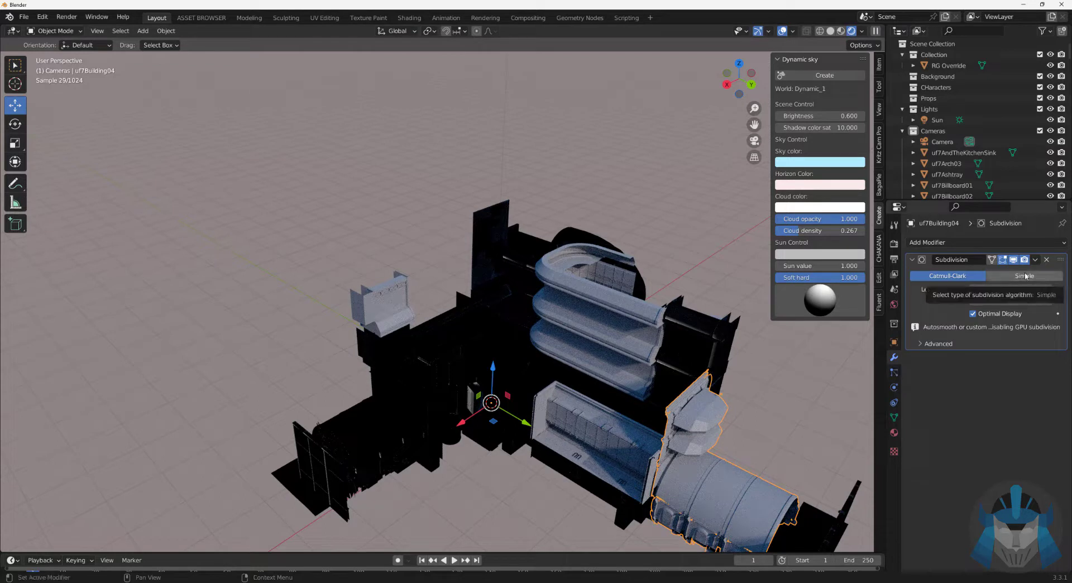
click(1025, 276)
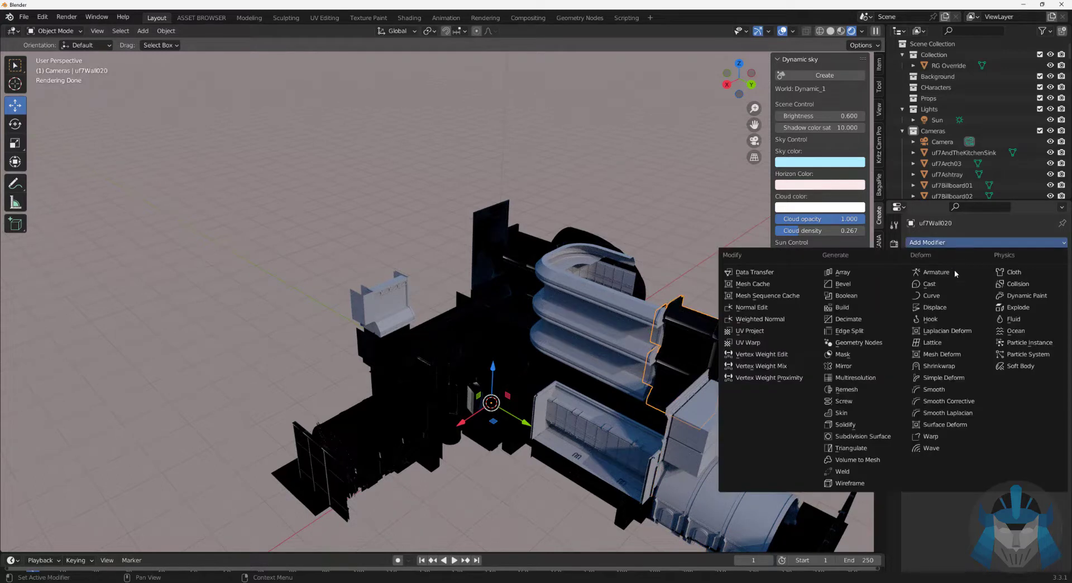
Step: Add Simple Subdivision Surfaces to uf7Wall020 and uf7Wall07
click(863, 436)
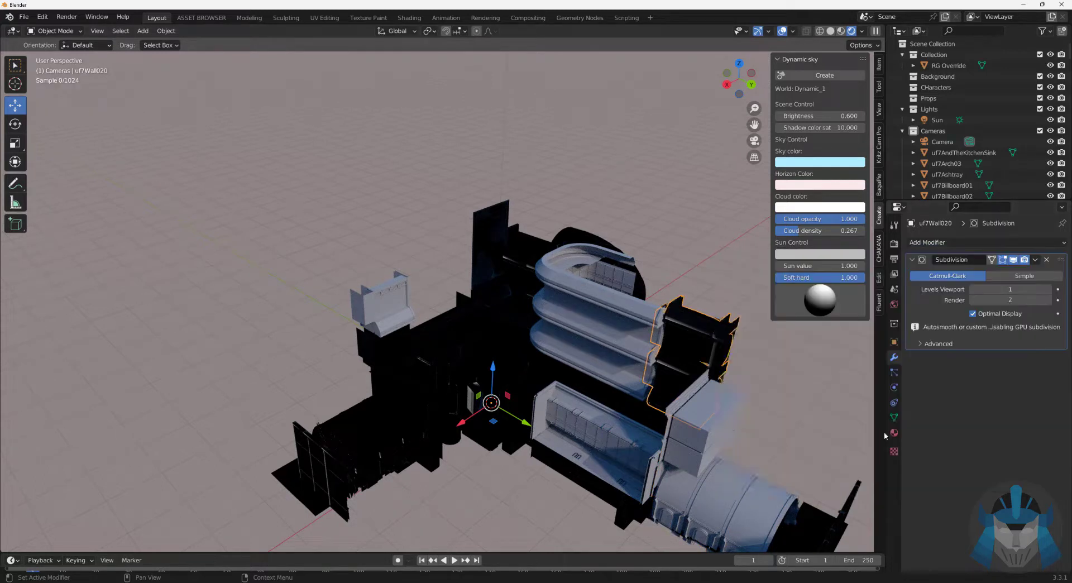
click(1024, 276)
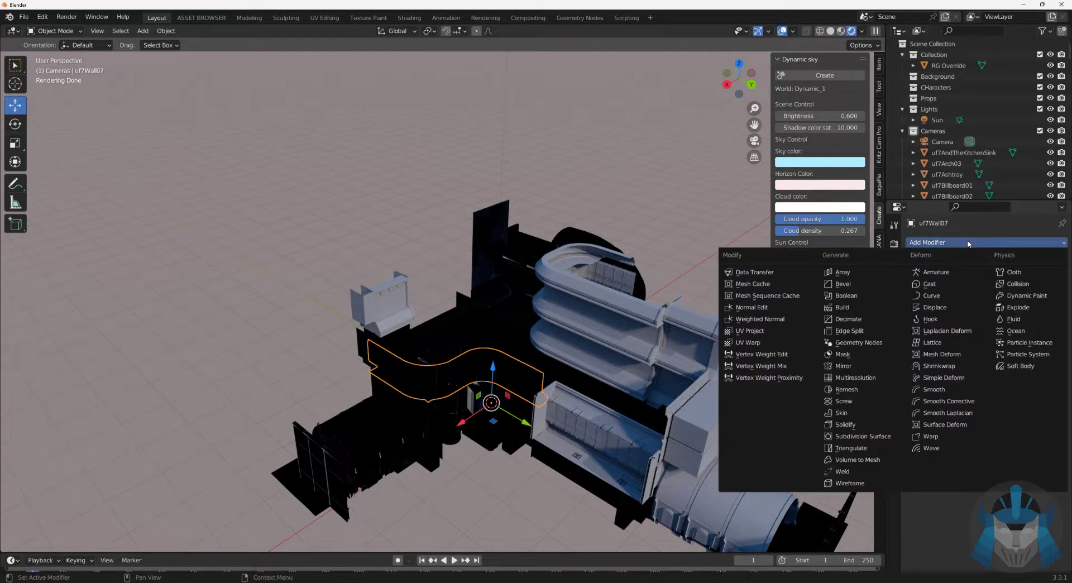
click(862, 436)
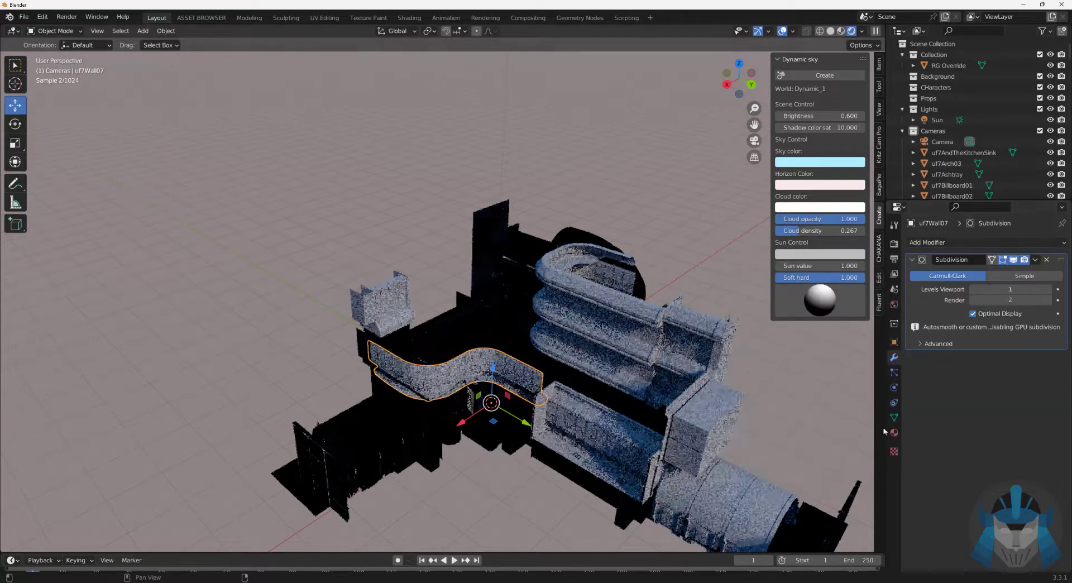
click(1024, 275)
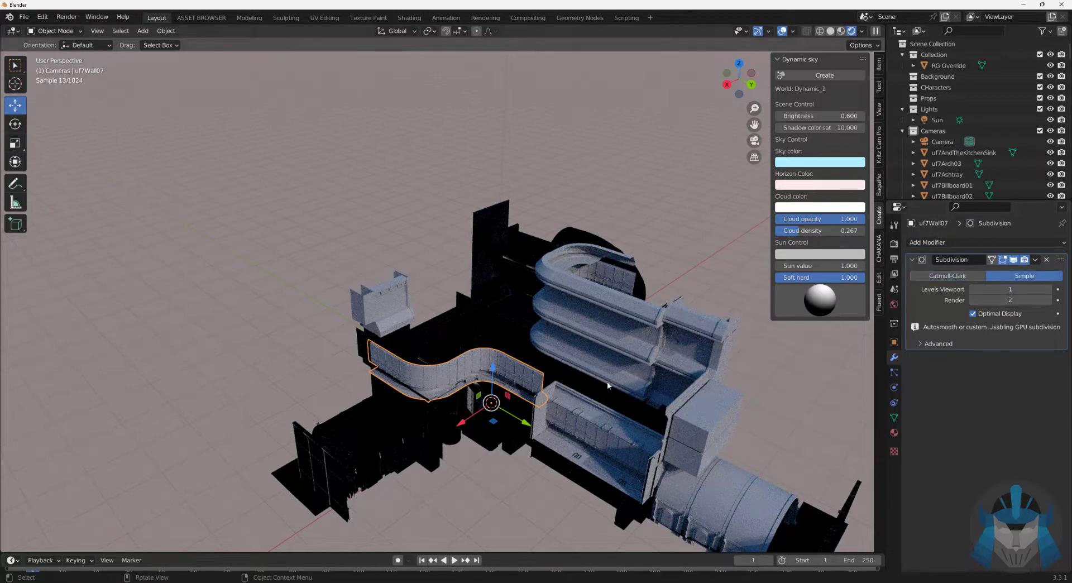
click(1034, 261)
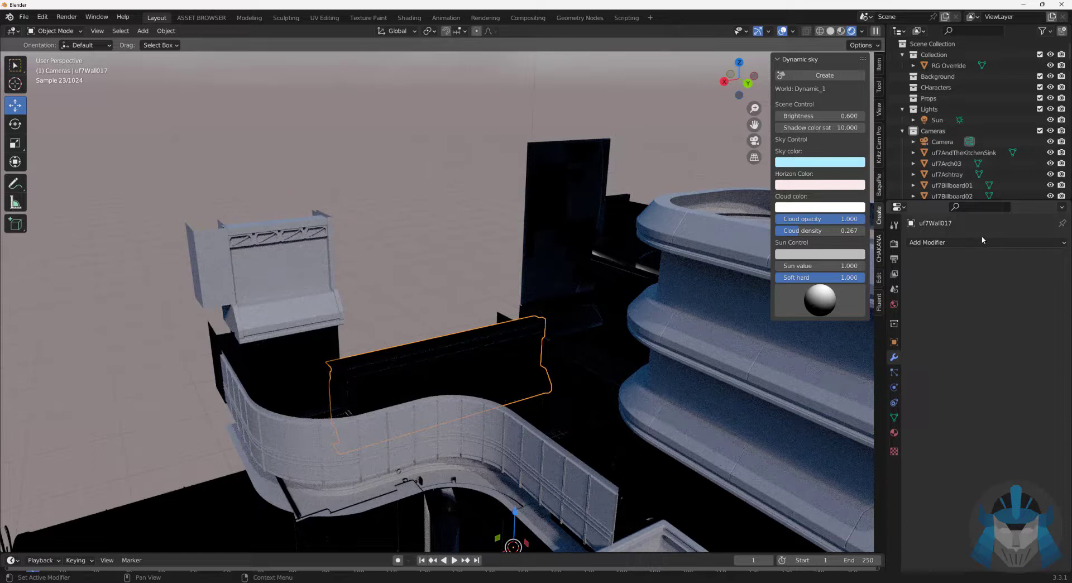
Step: Add Simple Subdivision Surfaces to uf7Wall017 and sign uf7Sign019
click(950, 242)
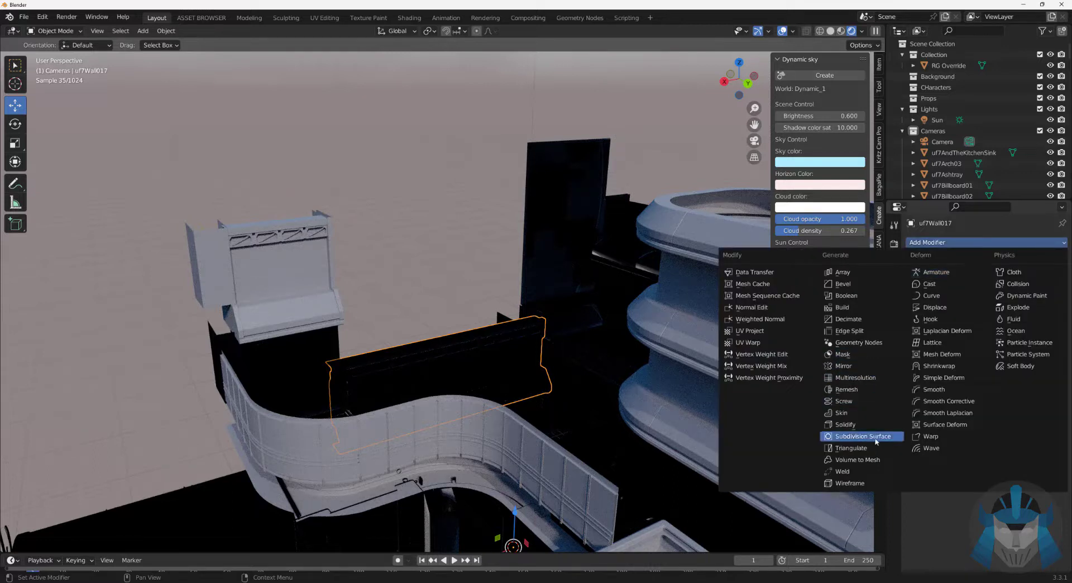
click(862, 435)
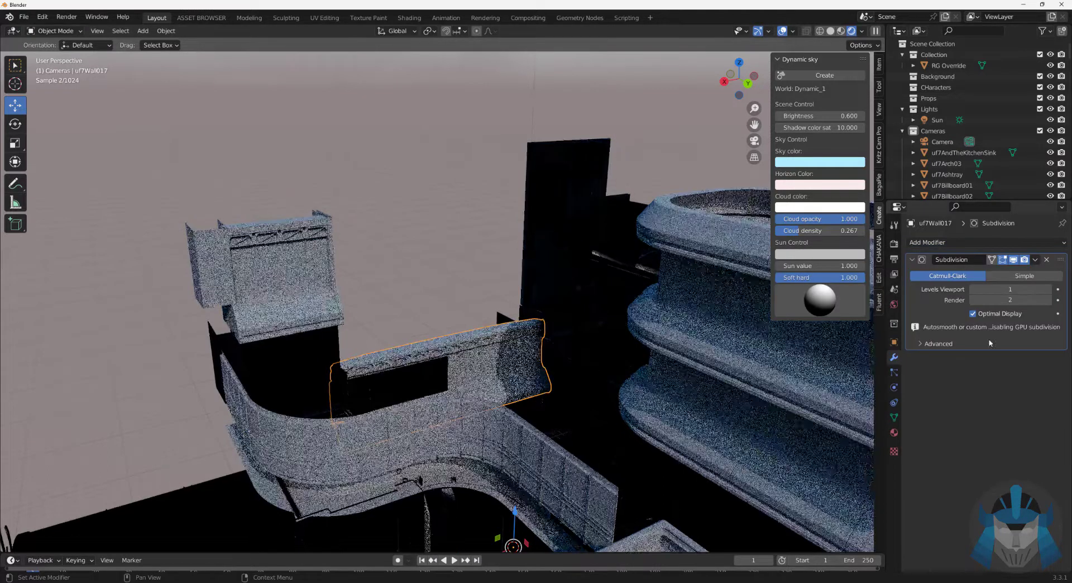
click(1024, 276)
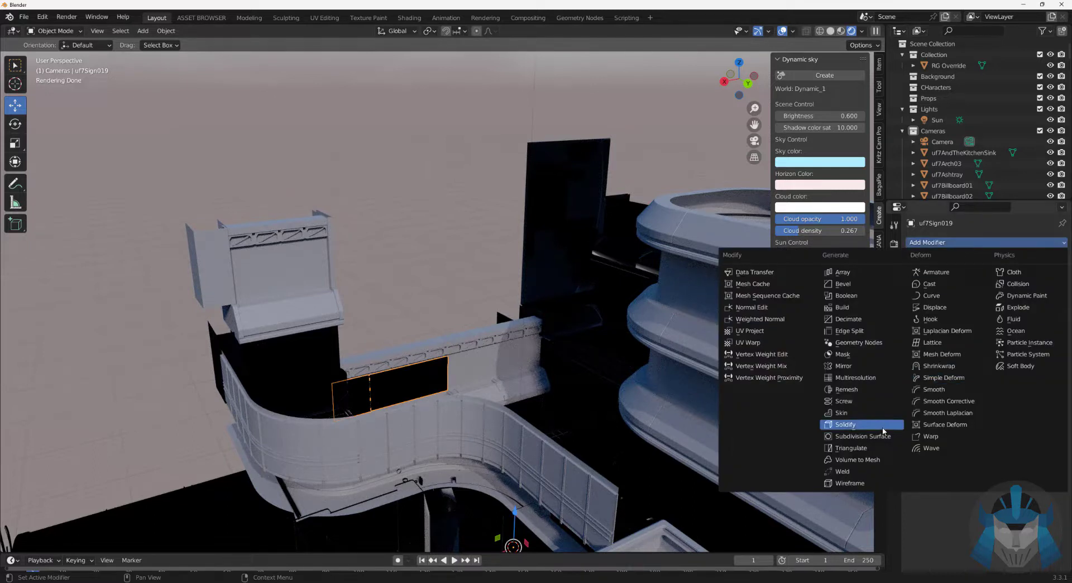
mouse_move(861, 435)
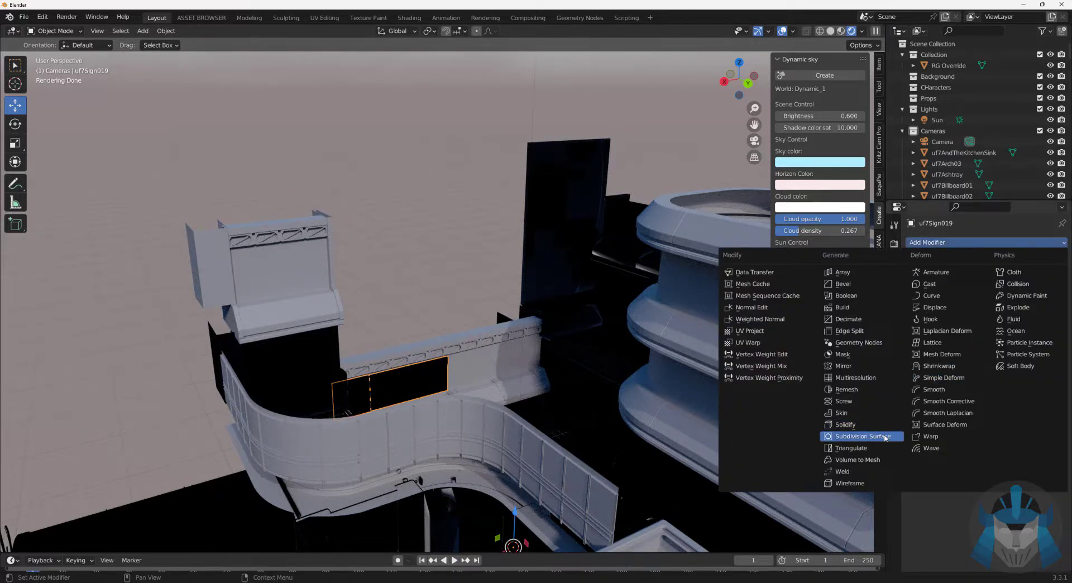
click(858, 435)
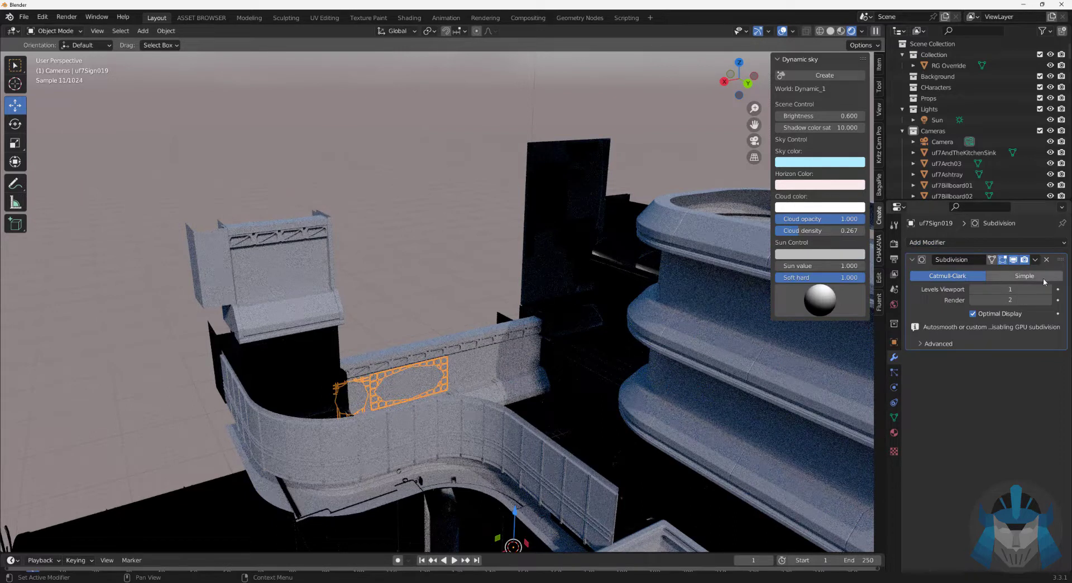
Step: Add a Subdivision Surface to the tall dark uf7Wall015 panel
click(554, 252)
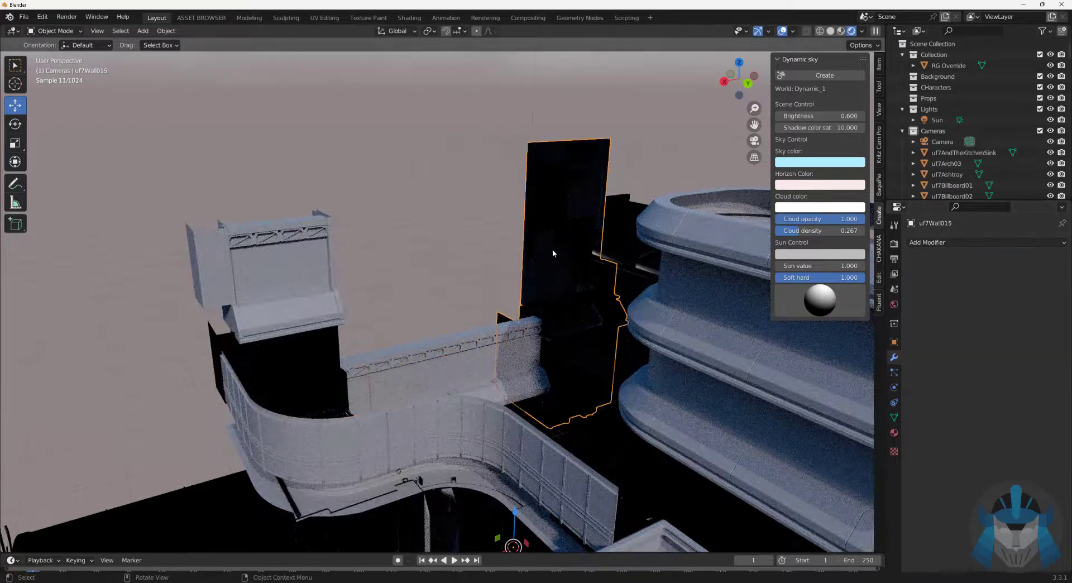
click(957, 242)
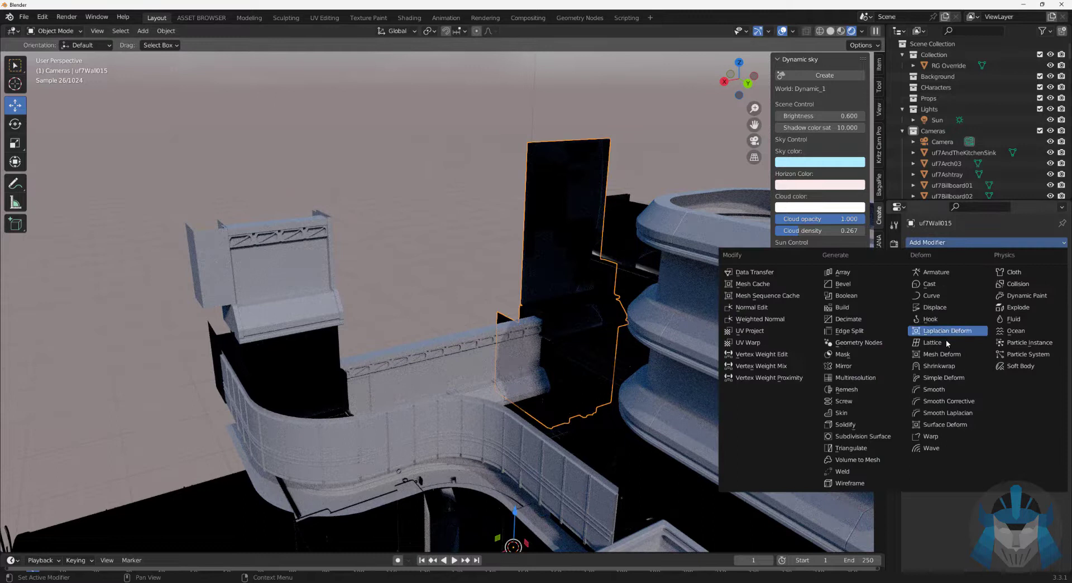
click(862, 435)
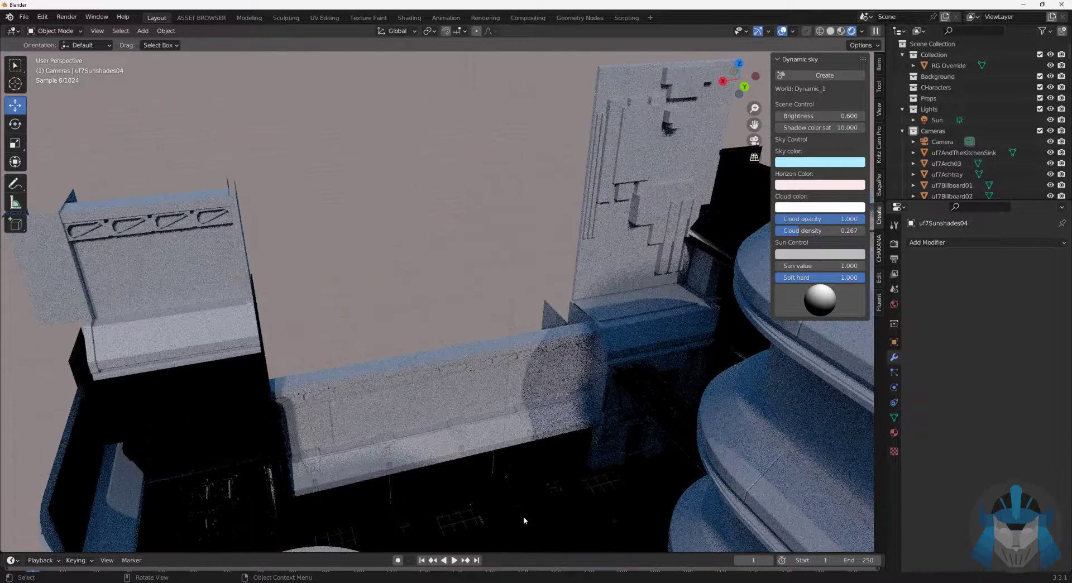
Step: Give uf7Sidewalk02 one Simple Subdivision Surface, removing the duplicate Subdivision.001
click(982, 243)
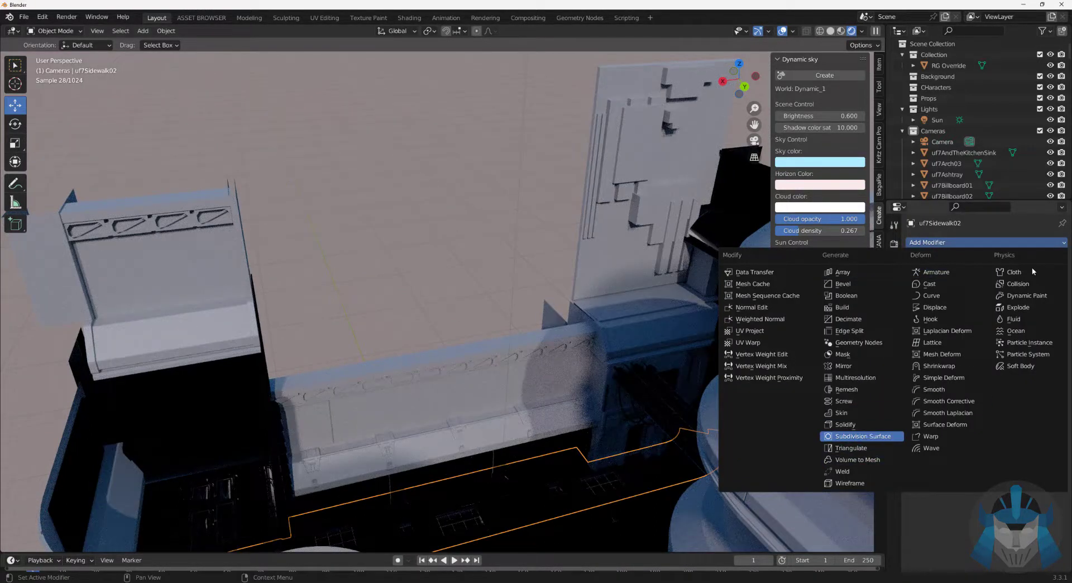
click(857, 435)
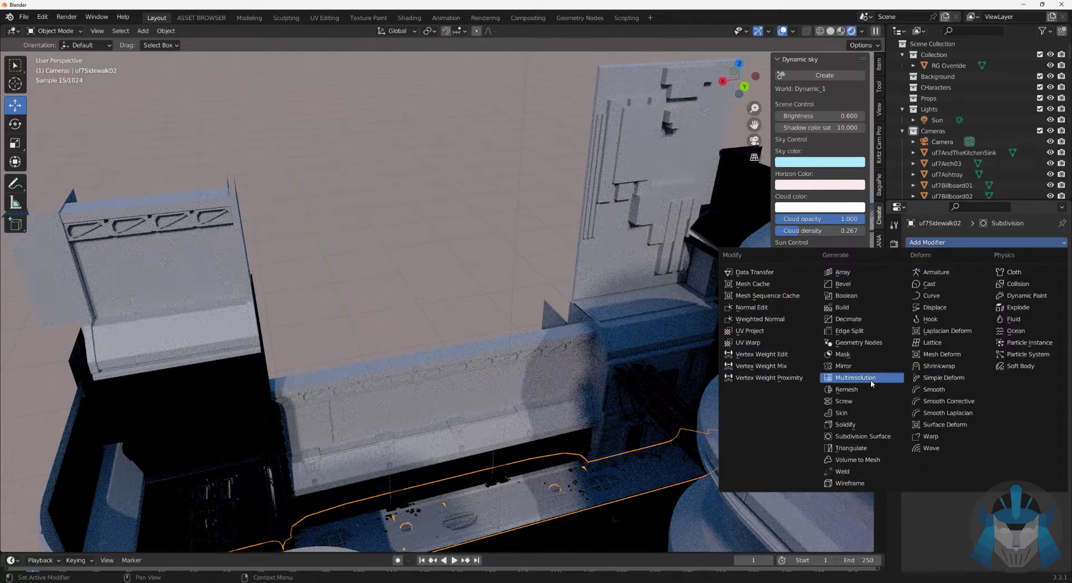
mouse_move(855, 378)
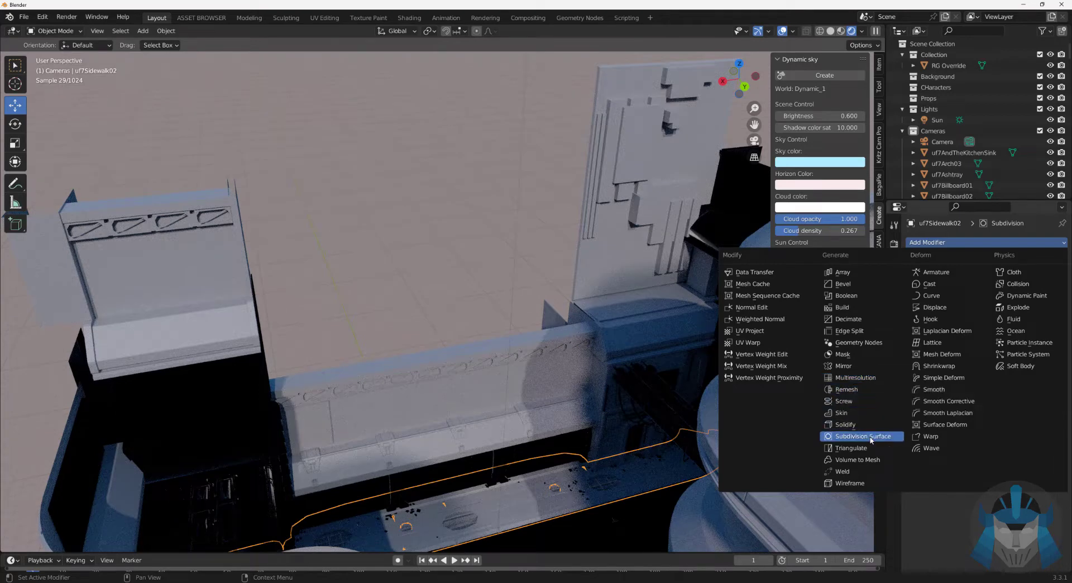
click(864, 436)
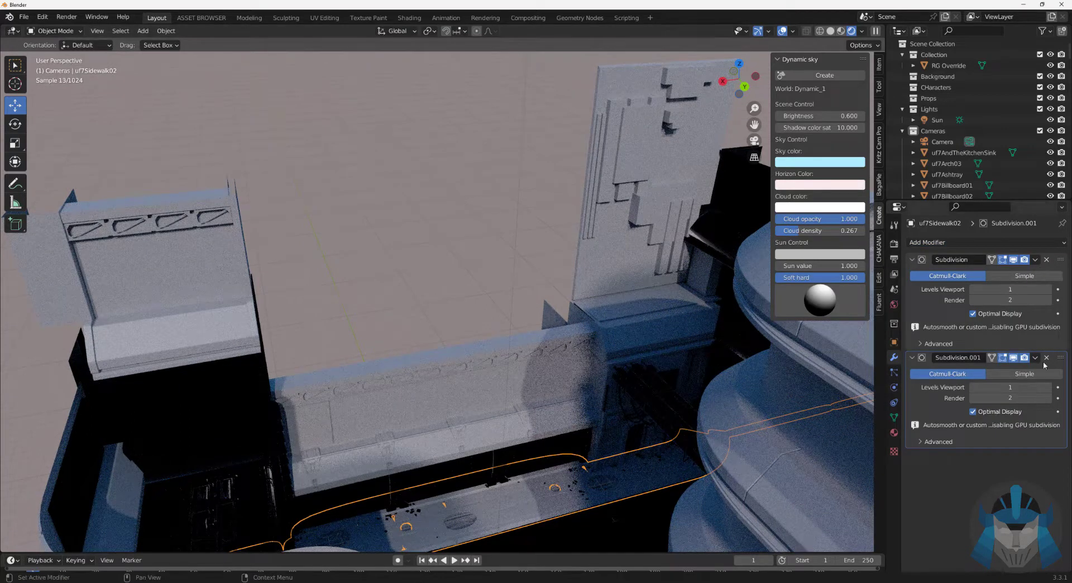
click(1045, 357)
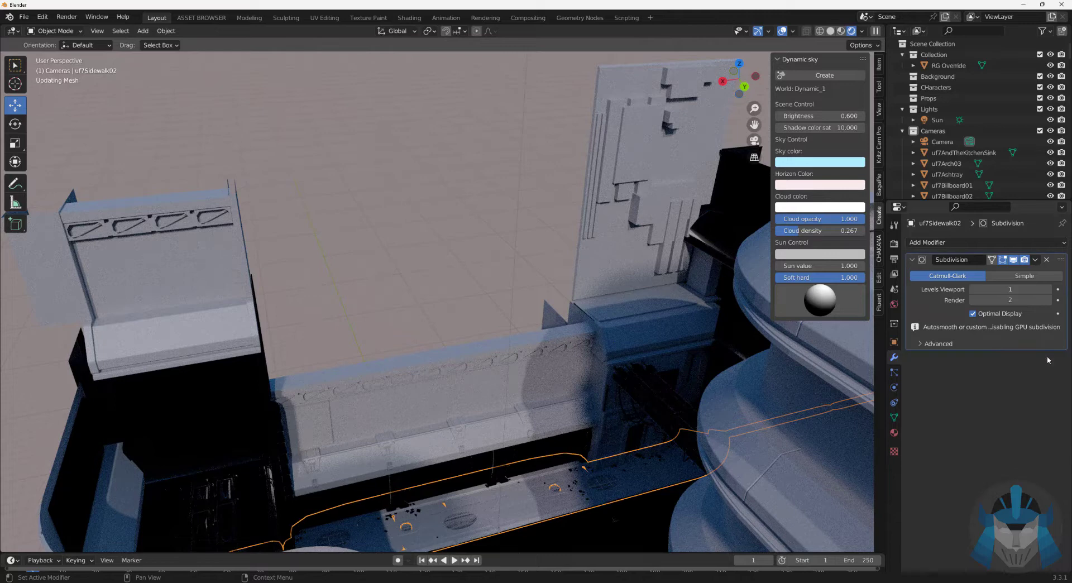
click(1024, 275)
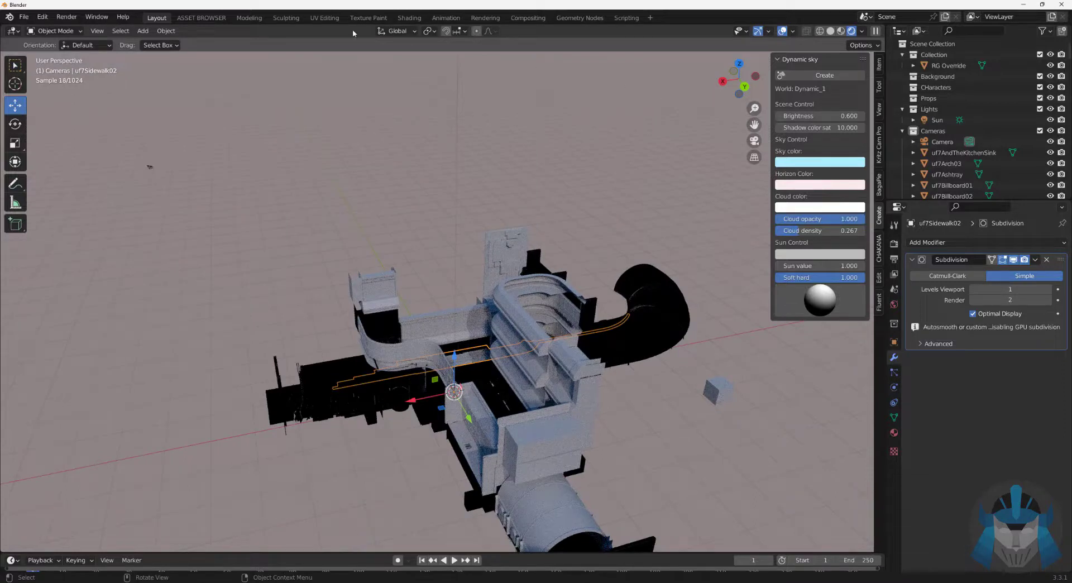
Step: Switch to the Asset Browser workspace
click(201, 17)
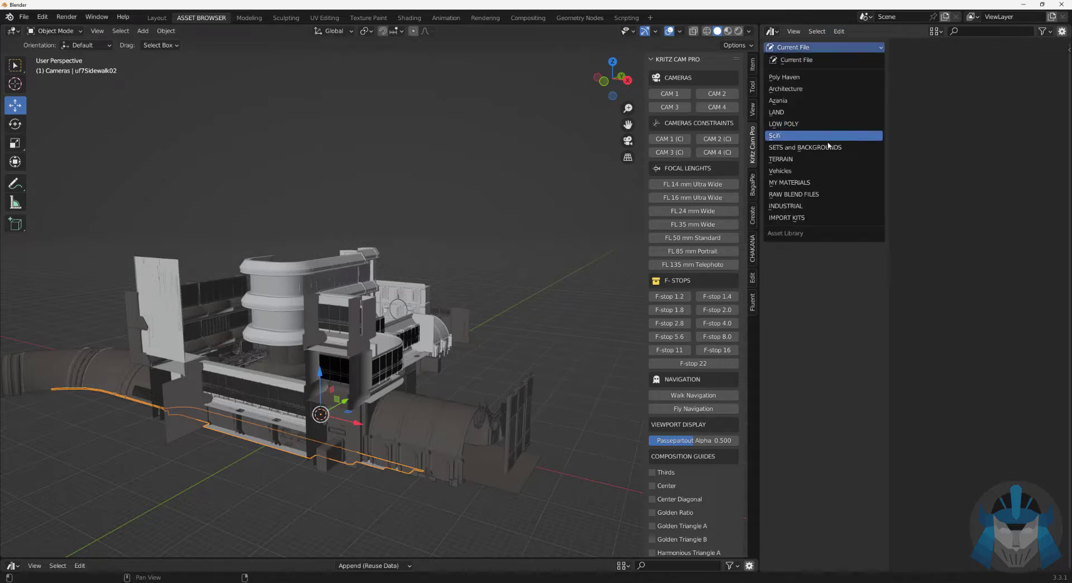
Step: Append the Sjmainbody jet from the Azania library and return to the Layout workspace
click(794, 59)
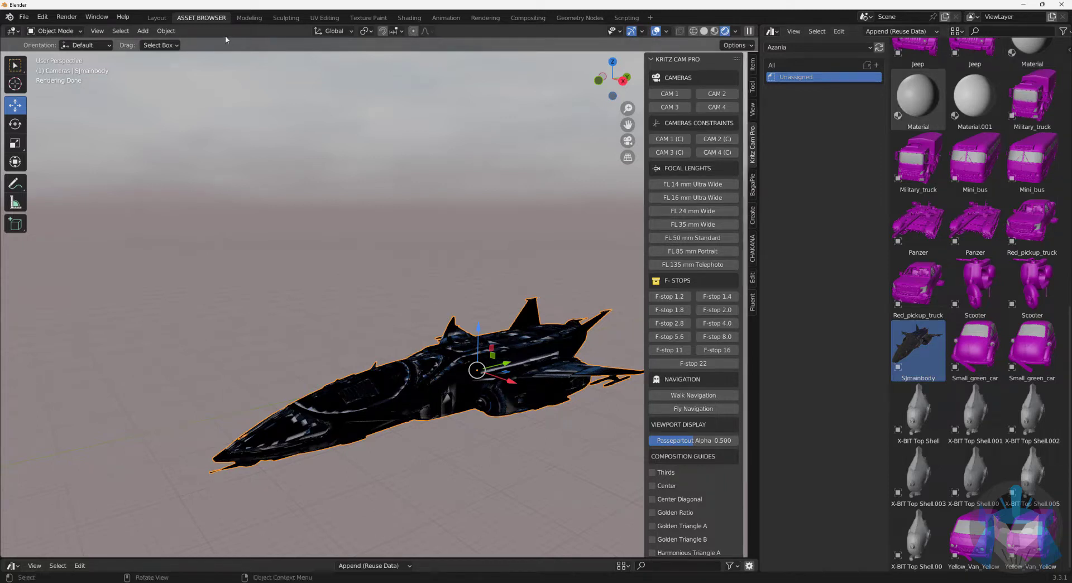
click(156, 17)
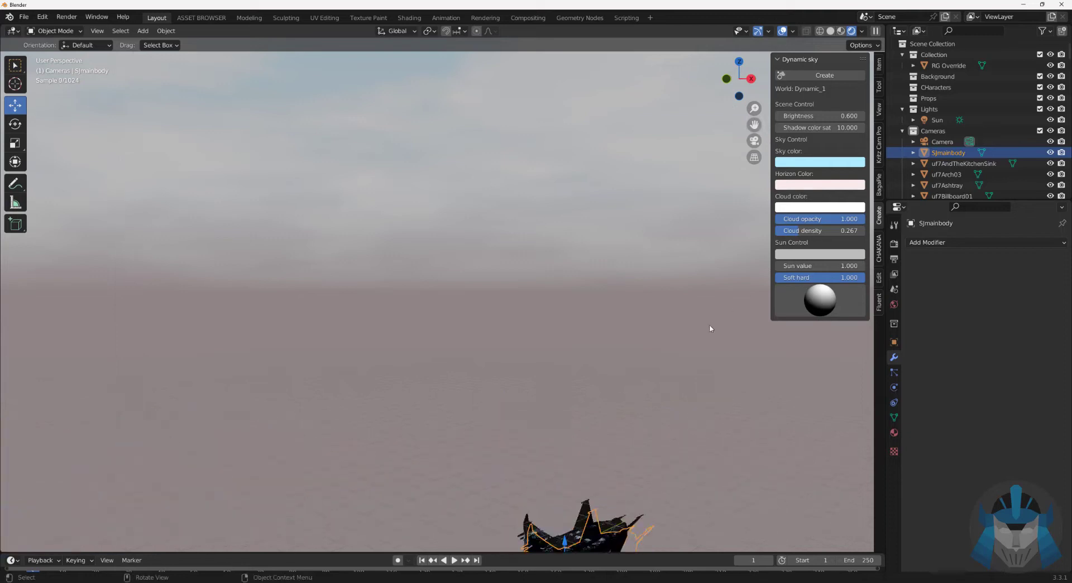
Step: Lift the jet about 56.5 m up along Z into full view
key(g)
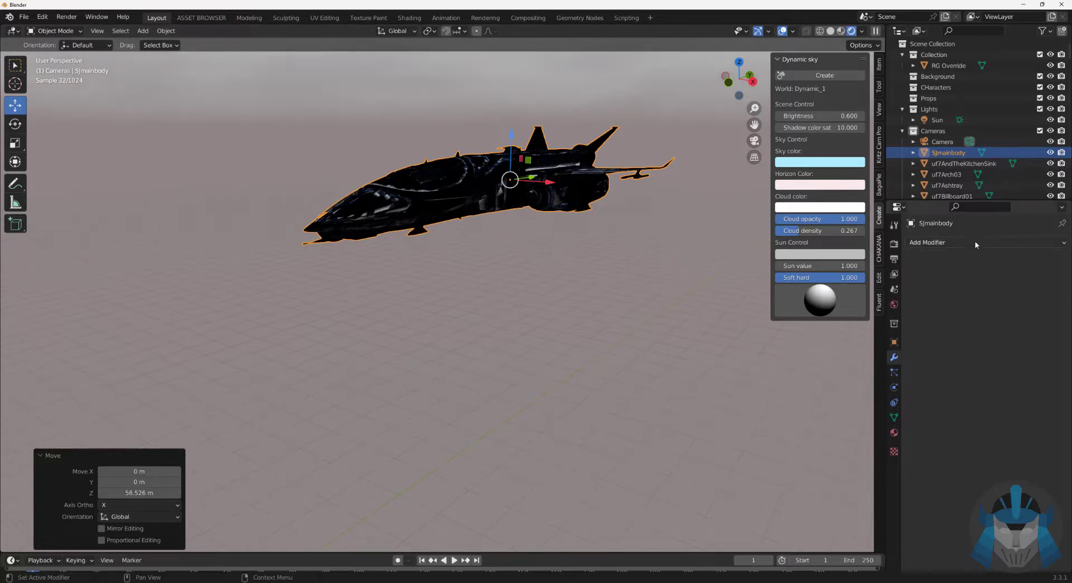
click(957, 242)
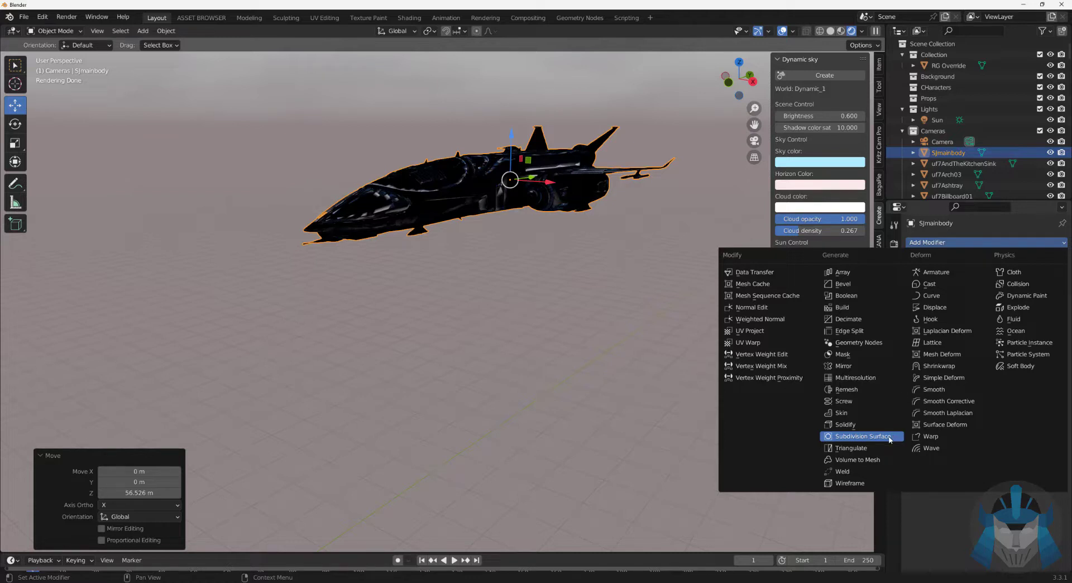
Step: Give the Sjmainbody jet a Subdivision Surface modifier set to Simple
click(862, 435)
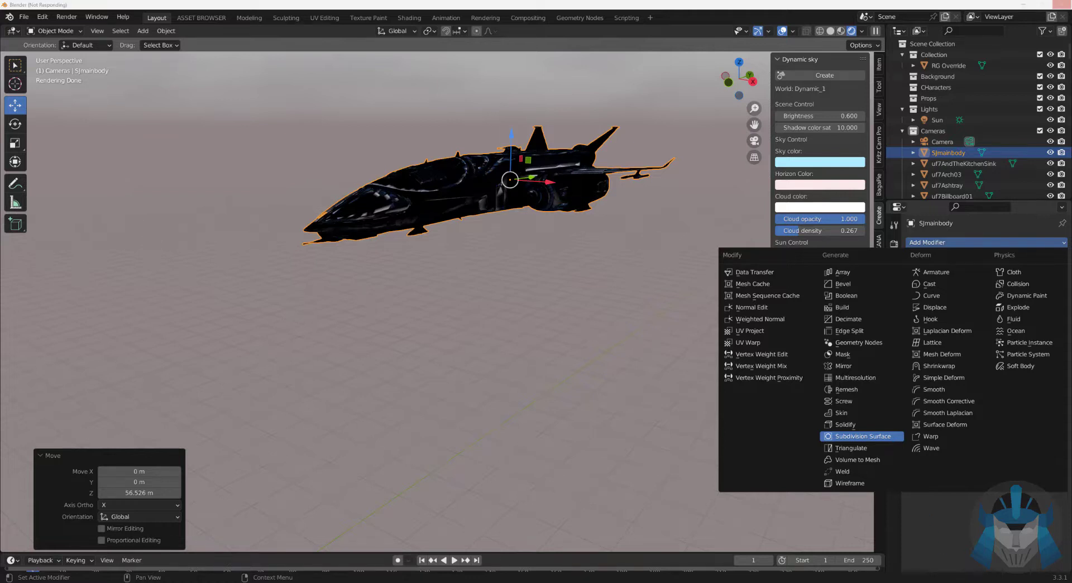
click(854, 436)
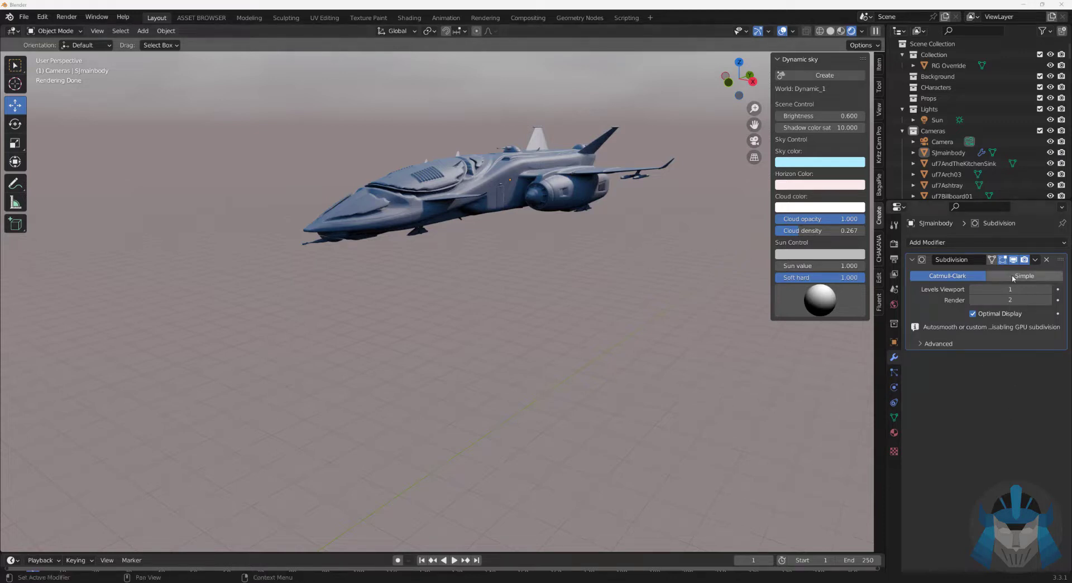
mouse_move(1024, 276)
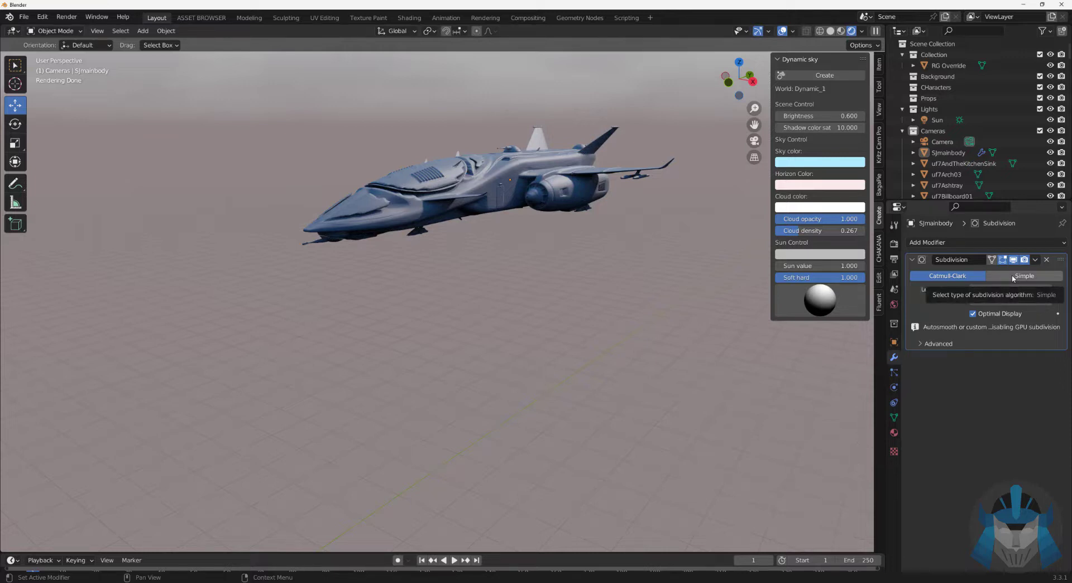
click(1024, 275)
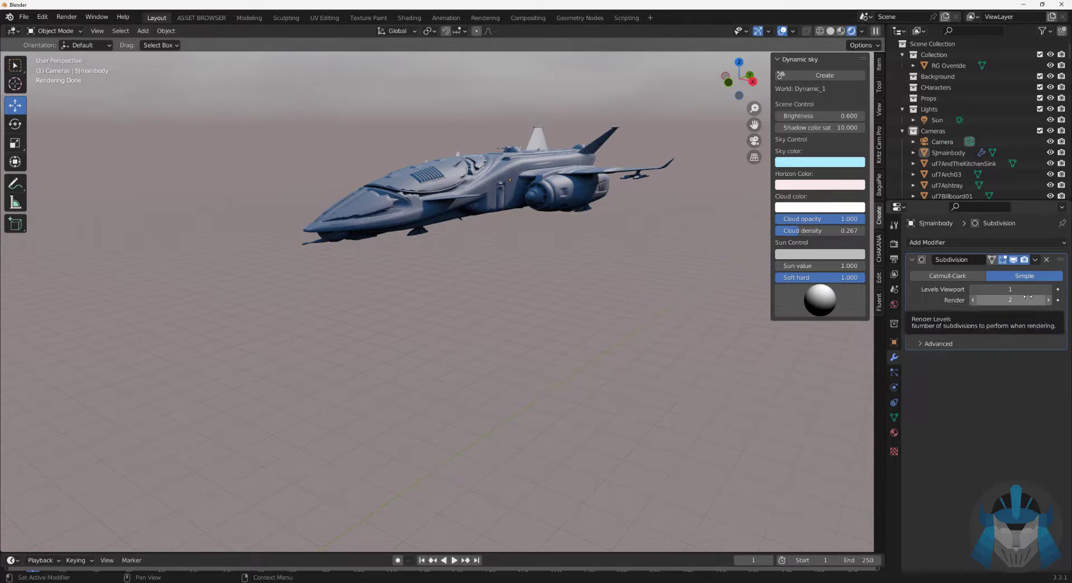
mouse_move(1009, 289)
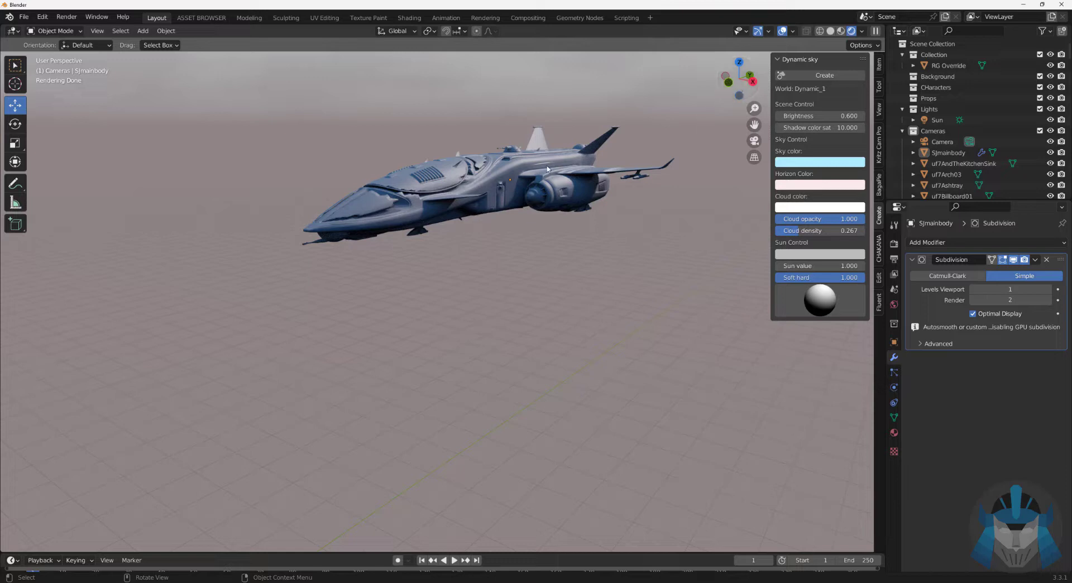
Step: Lower the jet about 38 m along Z and apply its Simple subdivision to the mesh
click(509, 174)
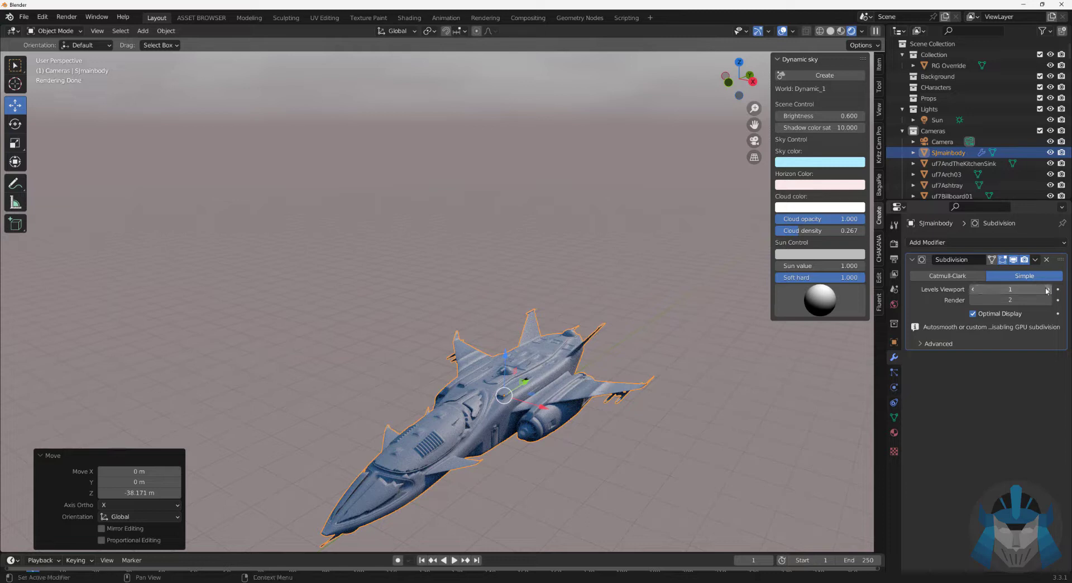
mouse_move(1012, 288)
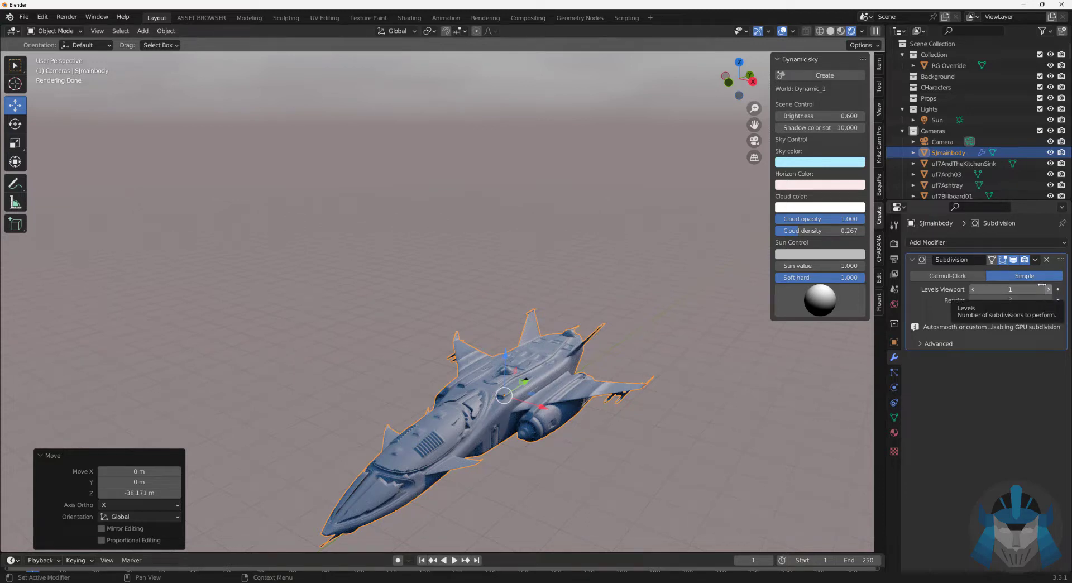
click(1036, 261)
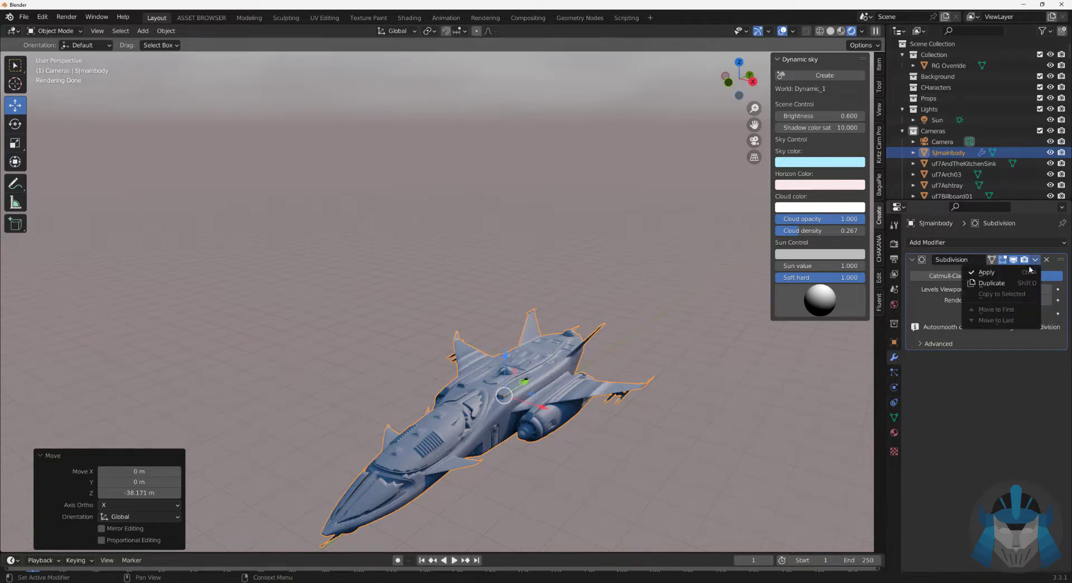
click(986, 272)
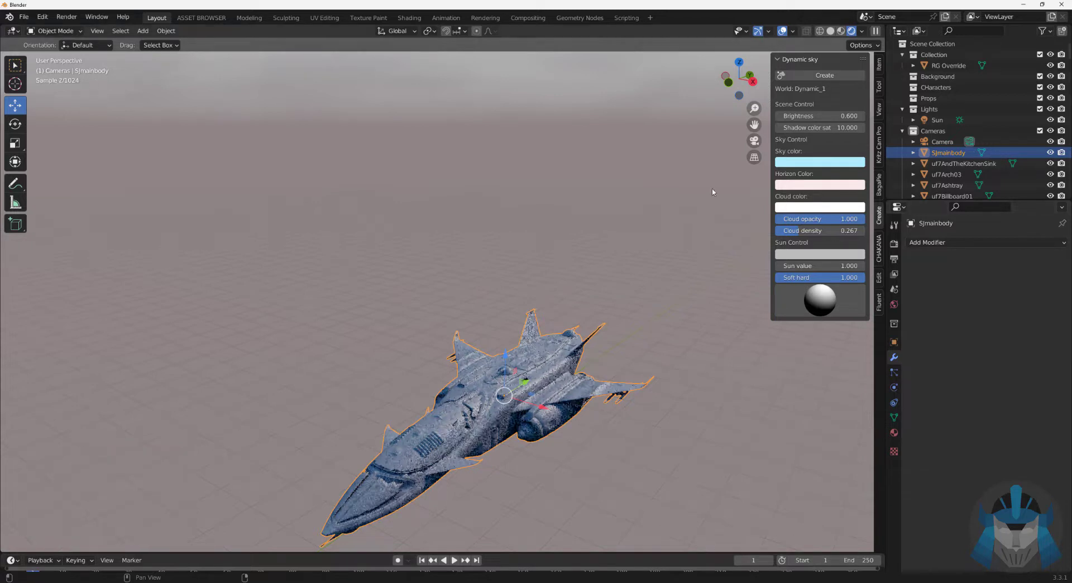
mouse_move(840, 31)
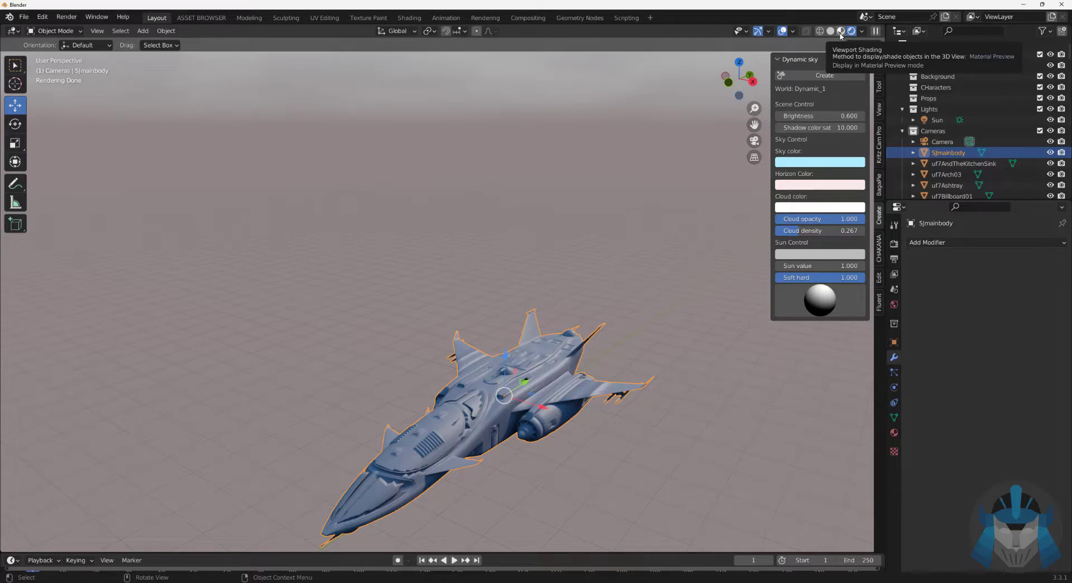
Step: Switch the viewport to Material Preview shading, revealing the building's magenta surfaces
click(839, 31)
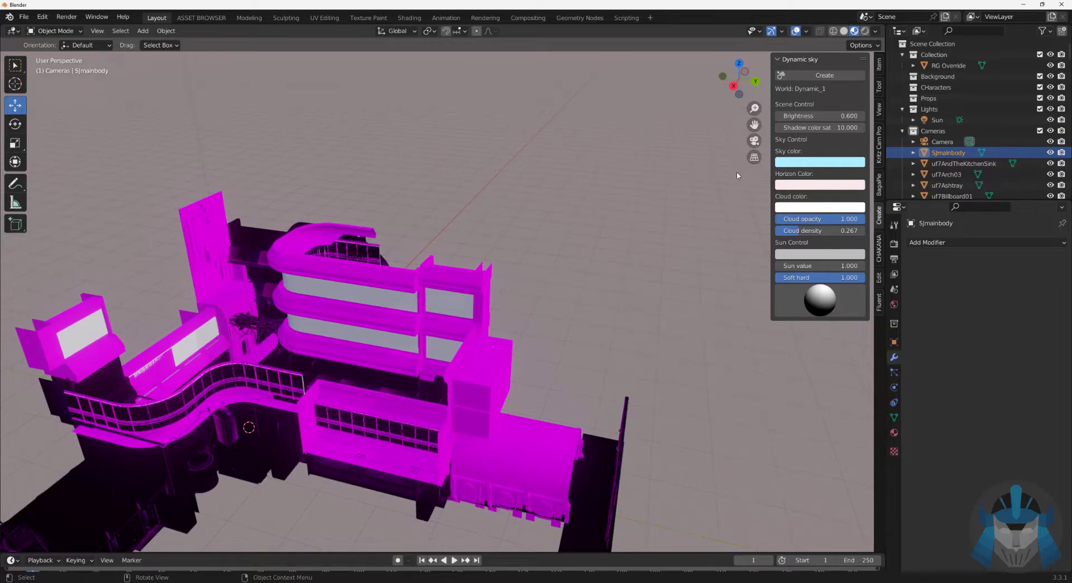
mouse_move(69, 506)
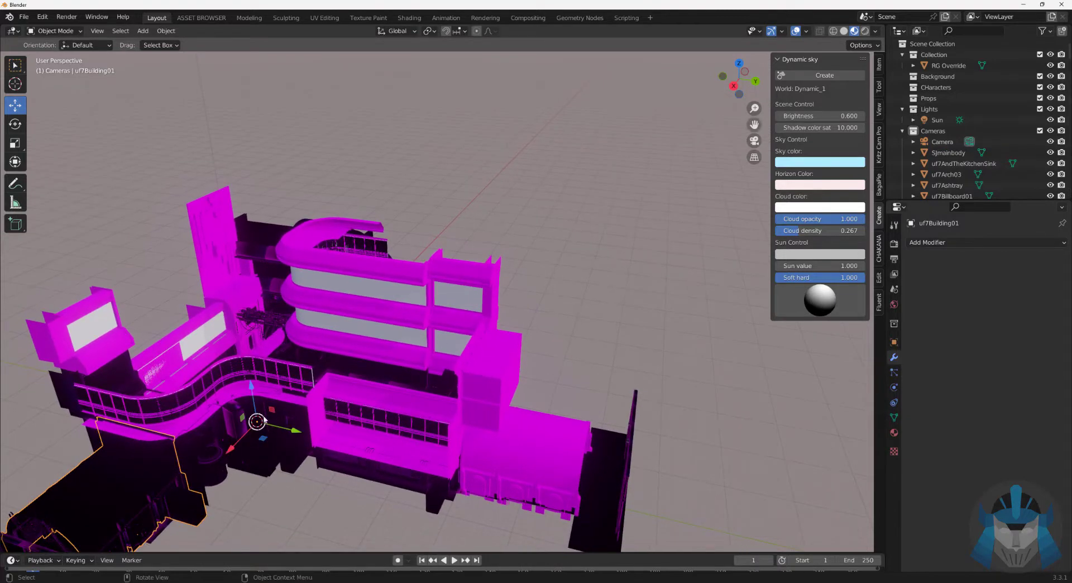
mouse_move(258, 420)
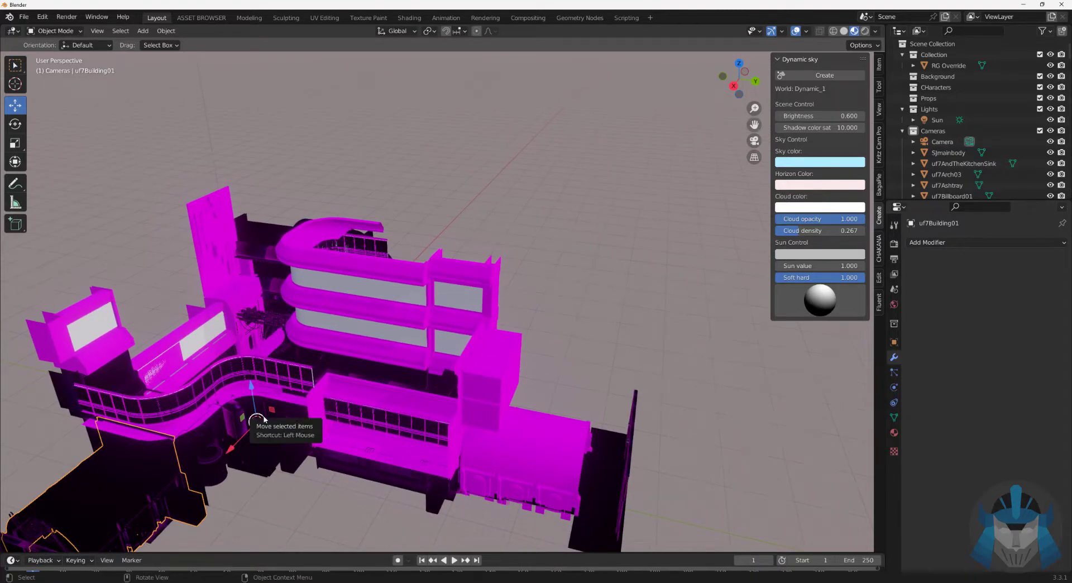